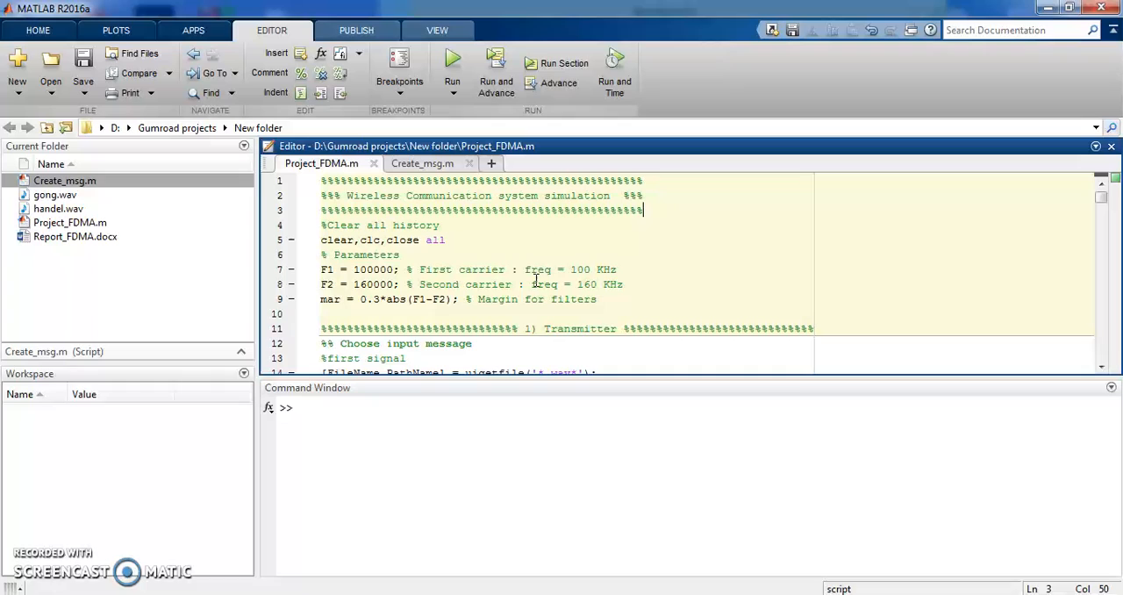
mouse_move(477, 244)
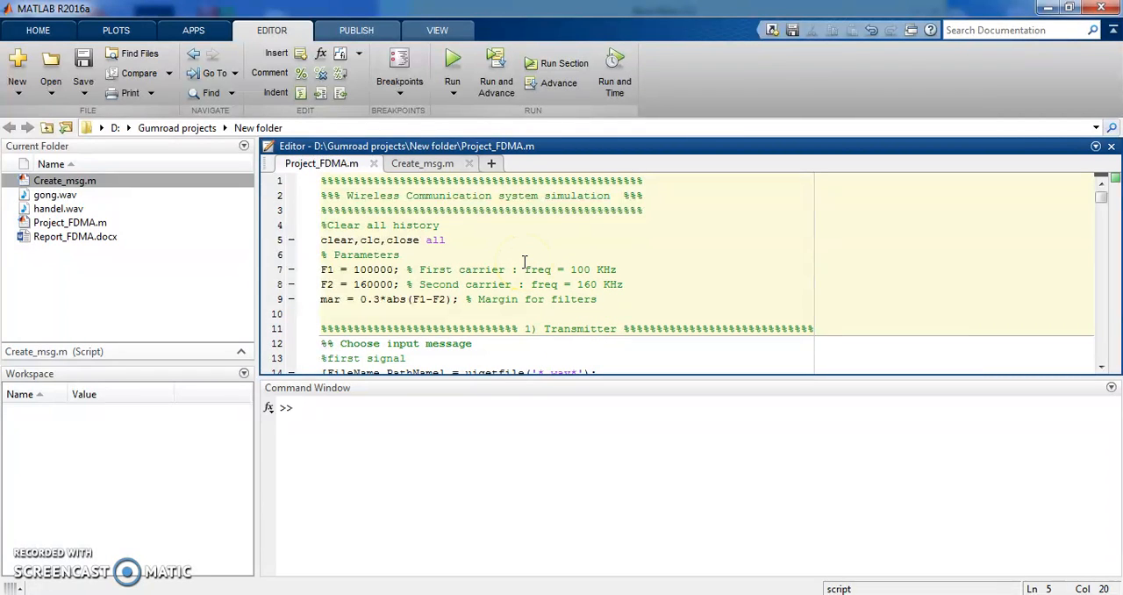
Play gong.wav from the project folder in Windows Media Player, then close the player.
click(446, 239)
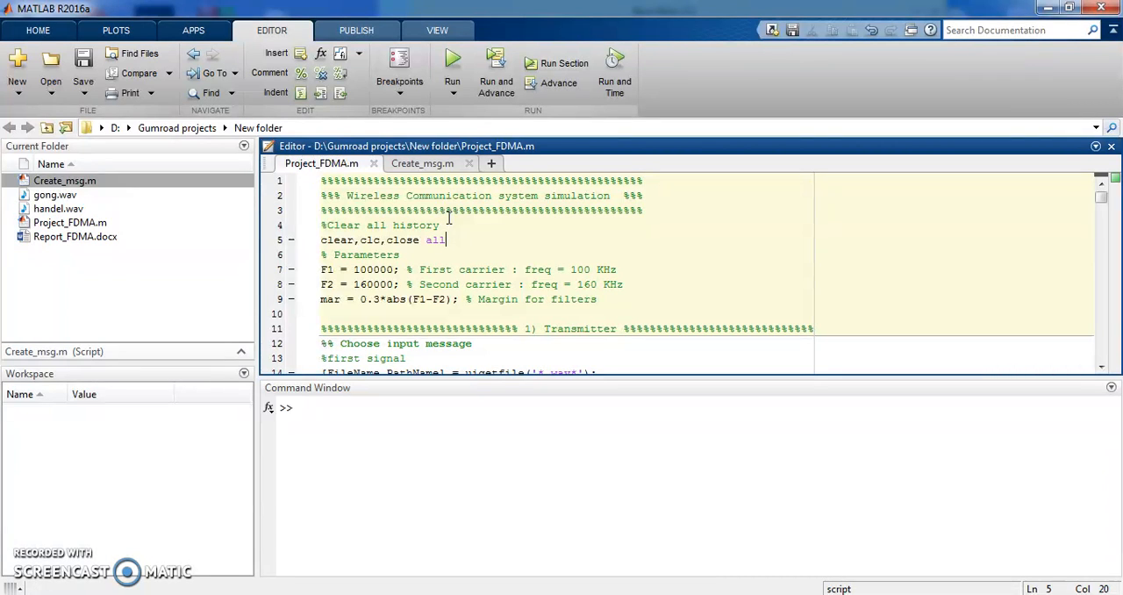
mouse_move(337, 583)
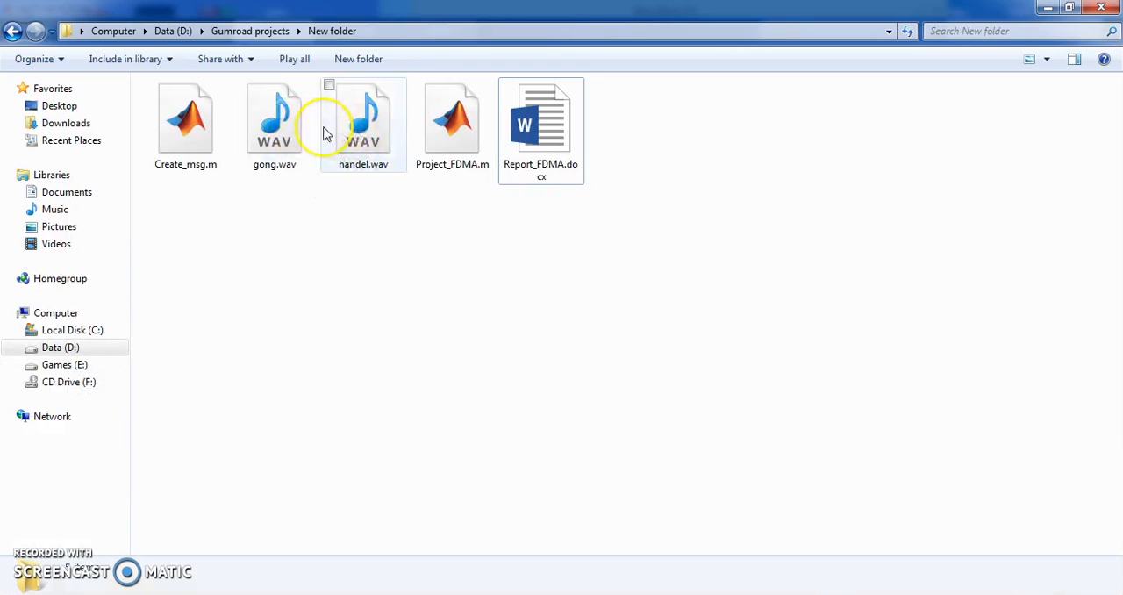
mouse_move(274, 123)
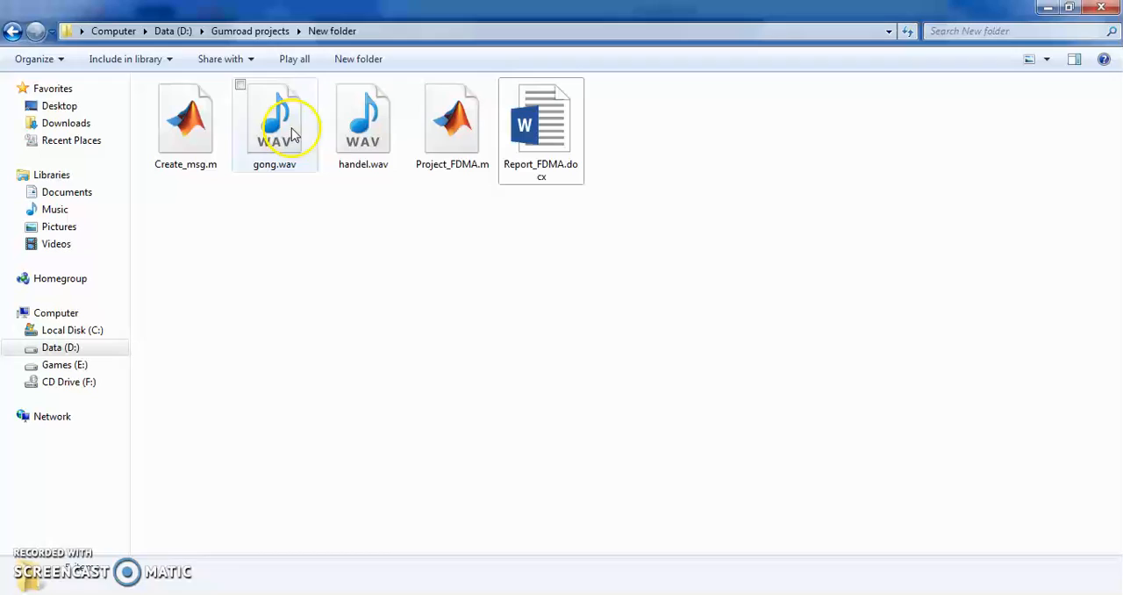
double_click(274, 123)
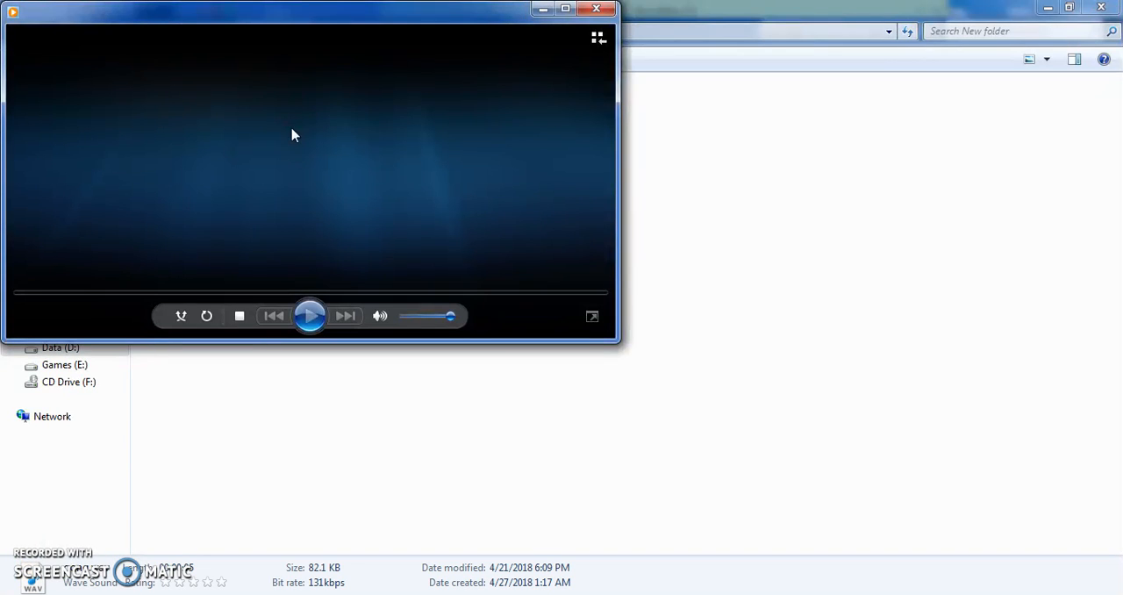
click(309, 316)
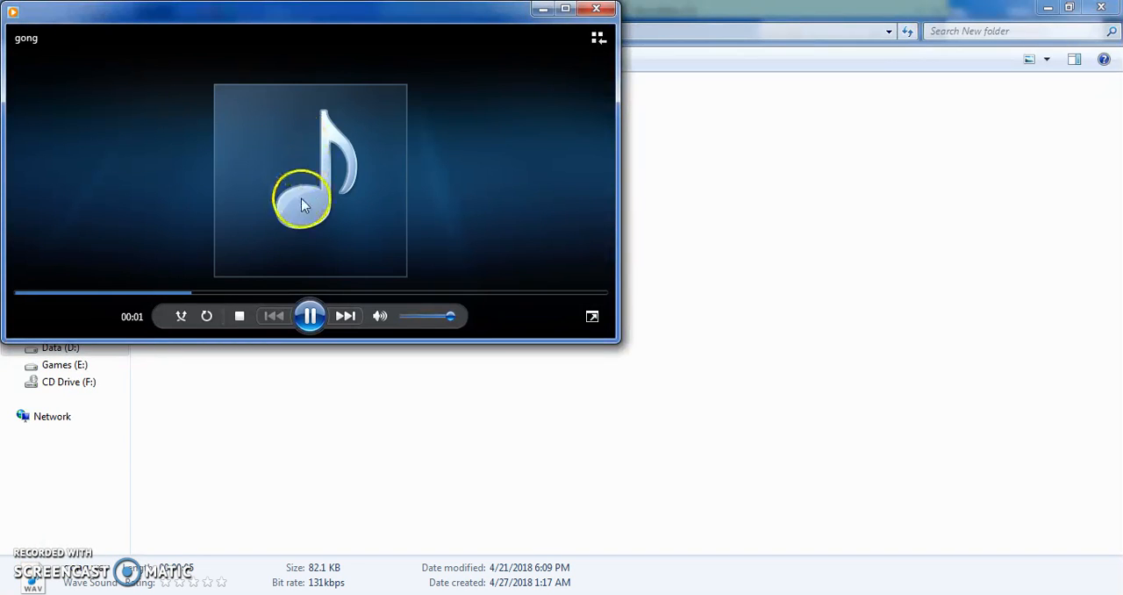
mouse_move(465, 246)
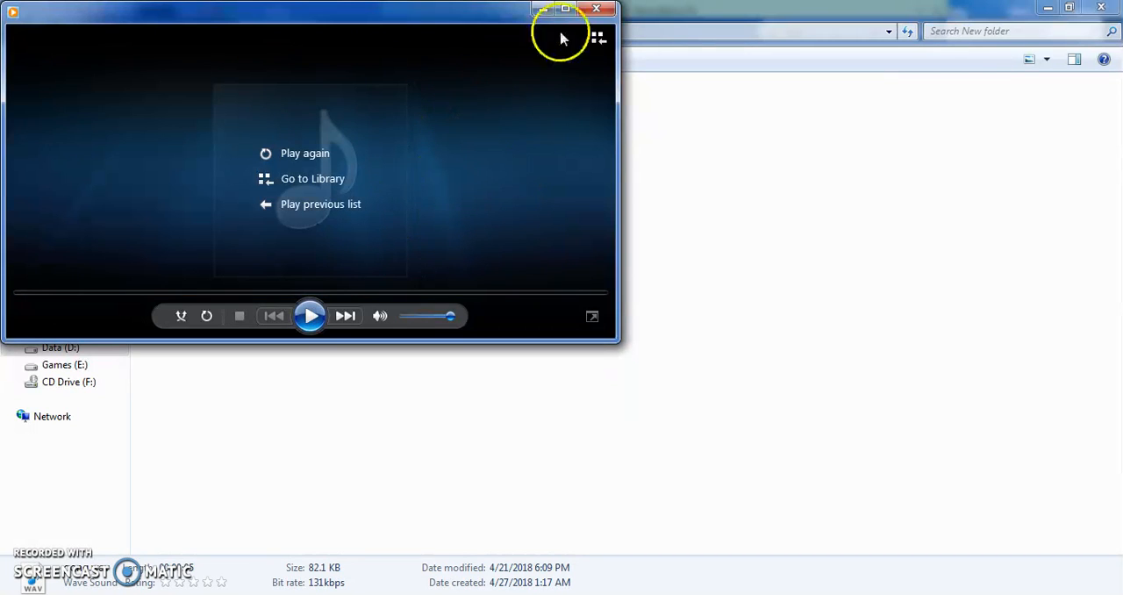
click(597, 9)
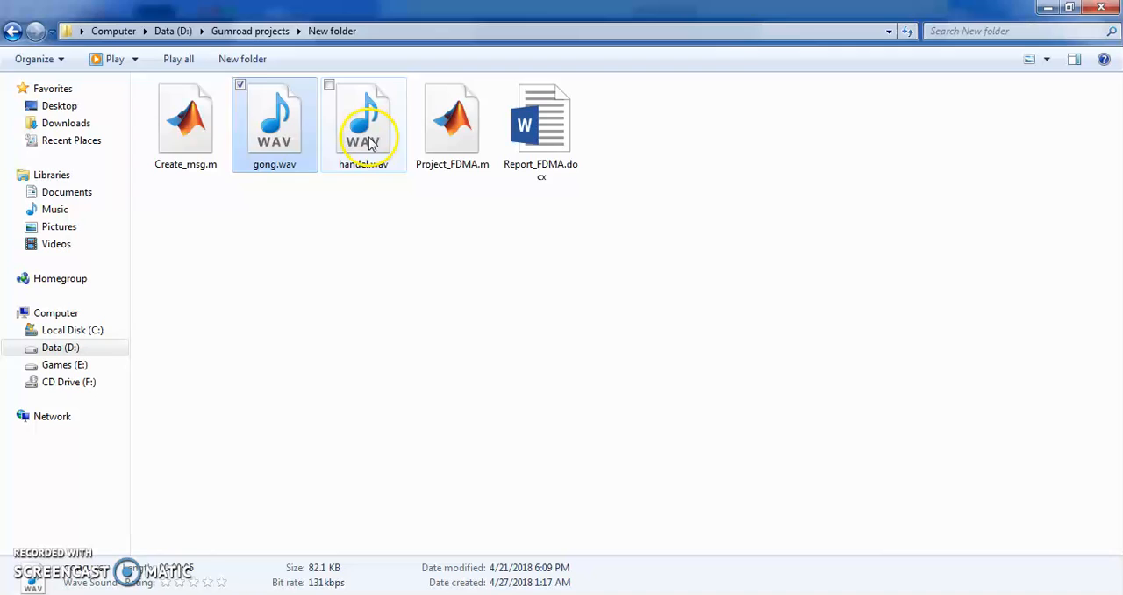
Play handel.wav in Windows Media Player, then close the player.
double_click(364, 123)
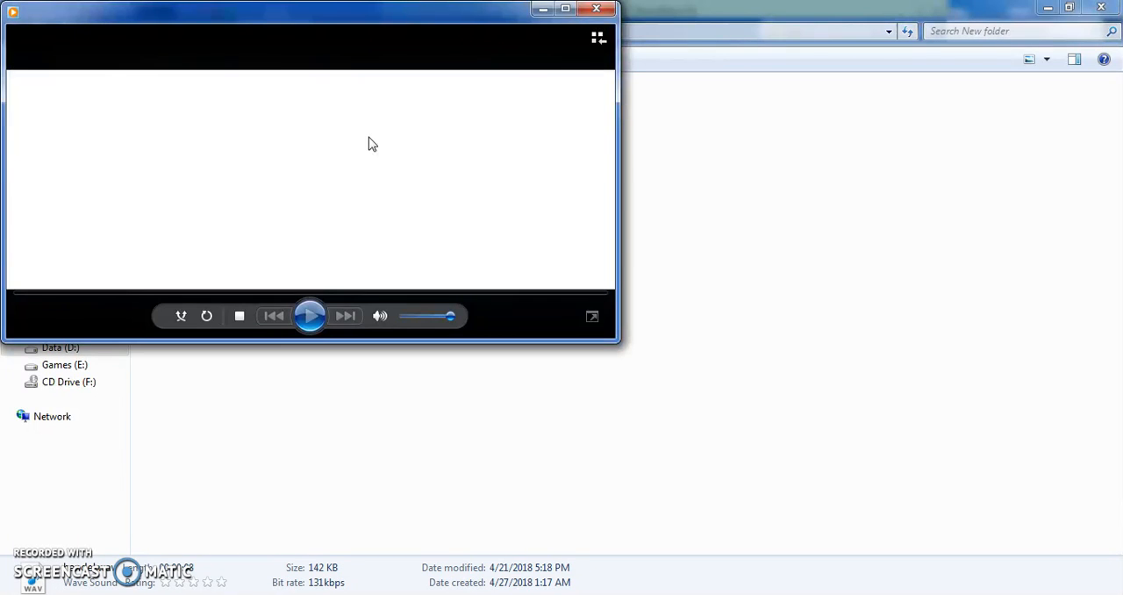
click(309, 316)
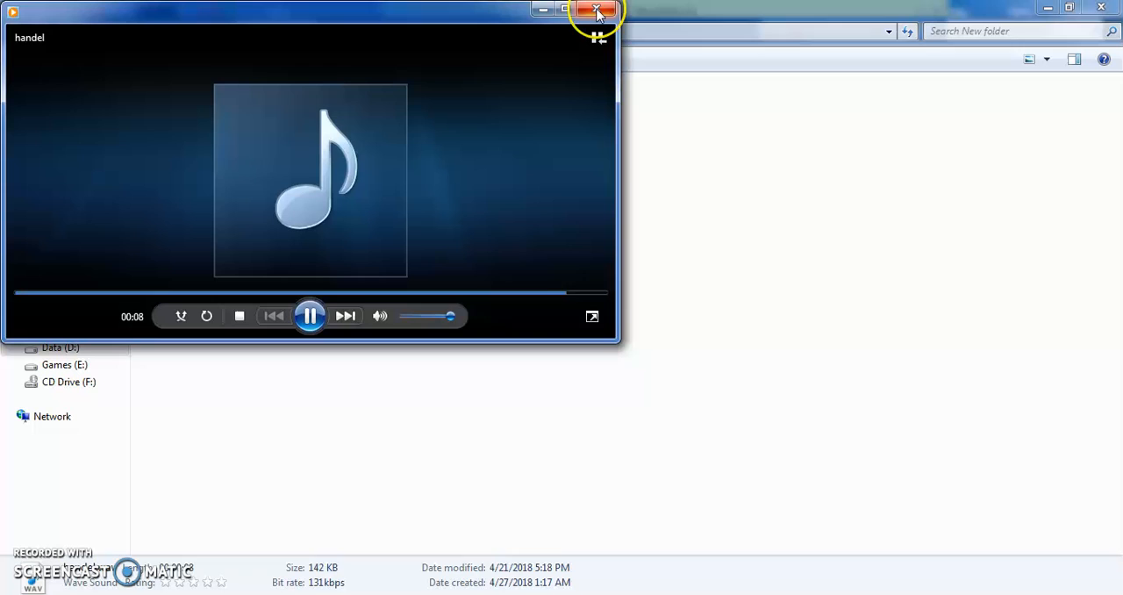
click(597, 11)
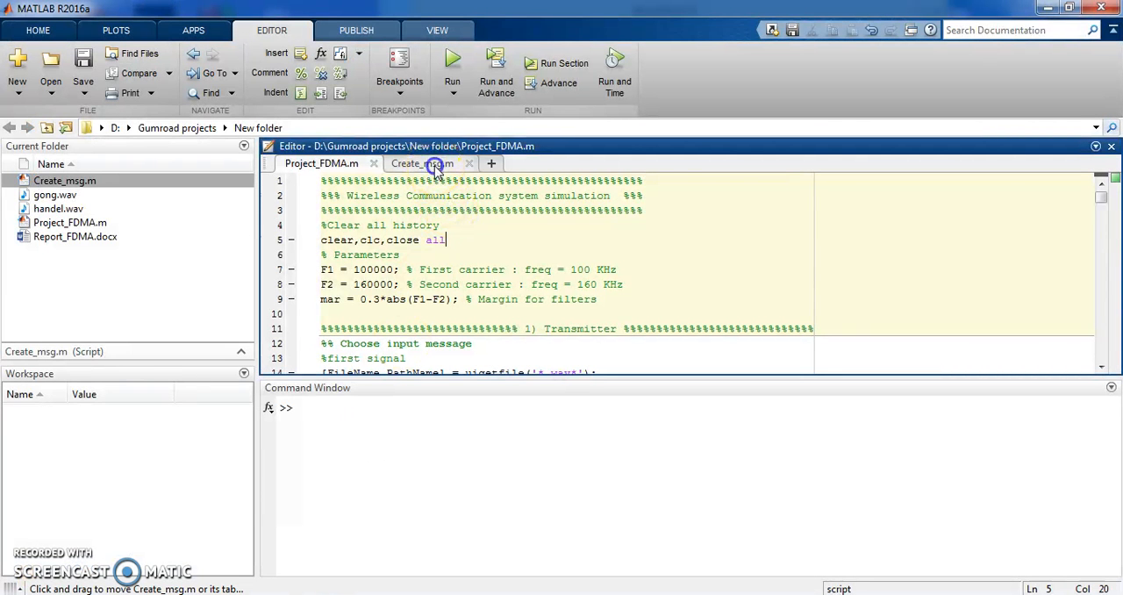
Switch the Editor to the Create_msg.m voice-recording script.
click(421, 163)
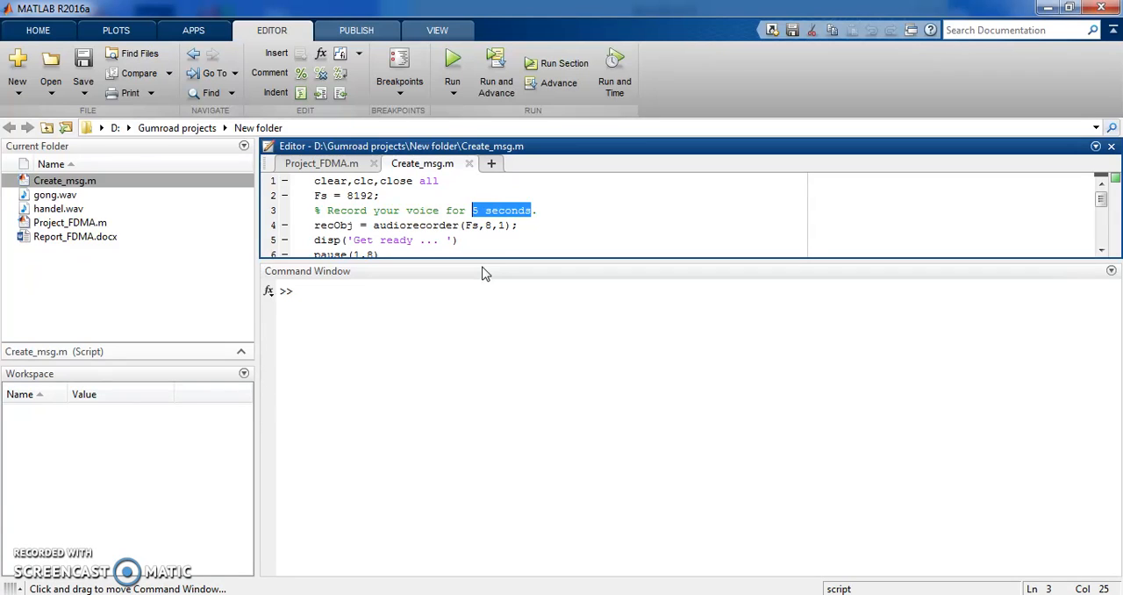
mouse_move(421, 163)
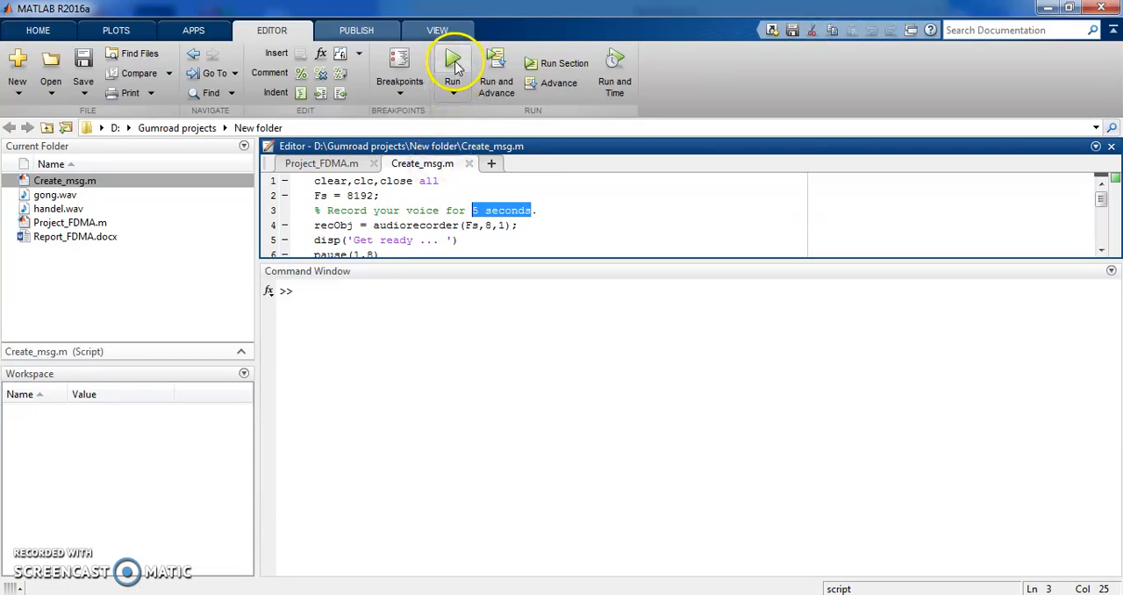
Run Create_msg.m, dismiss the waveform figure and save the recording as message.wav.
click(453, 66)
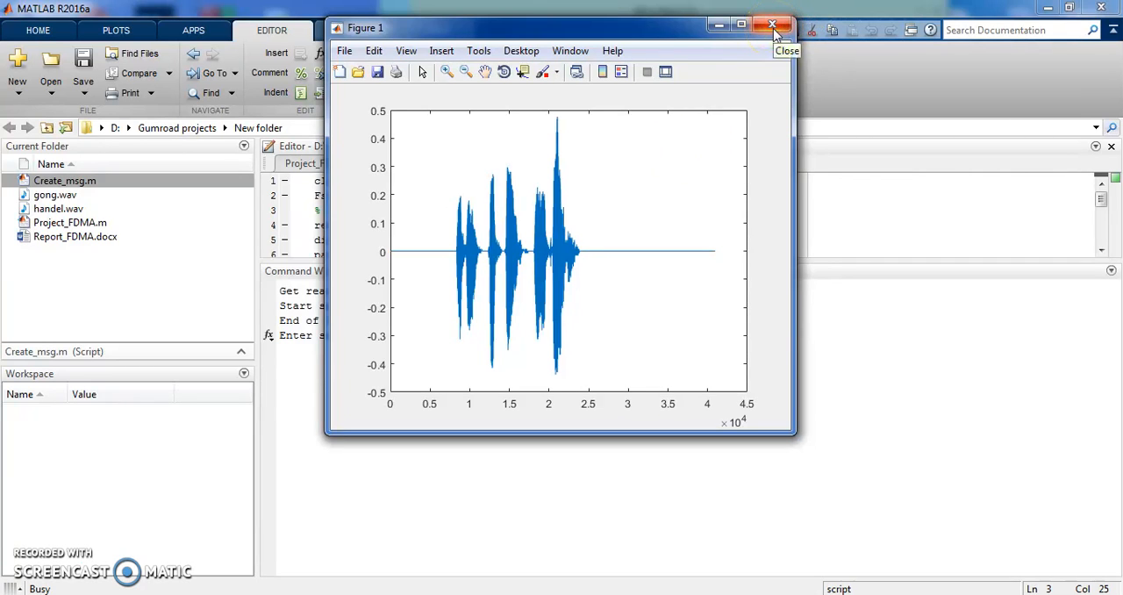
click(773, 25)
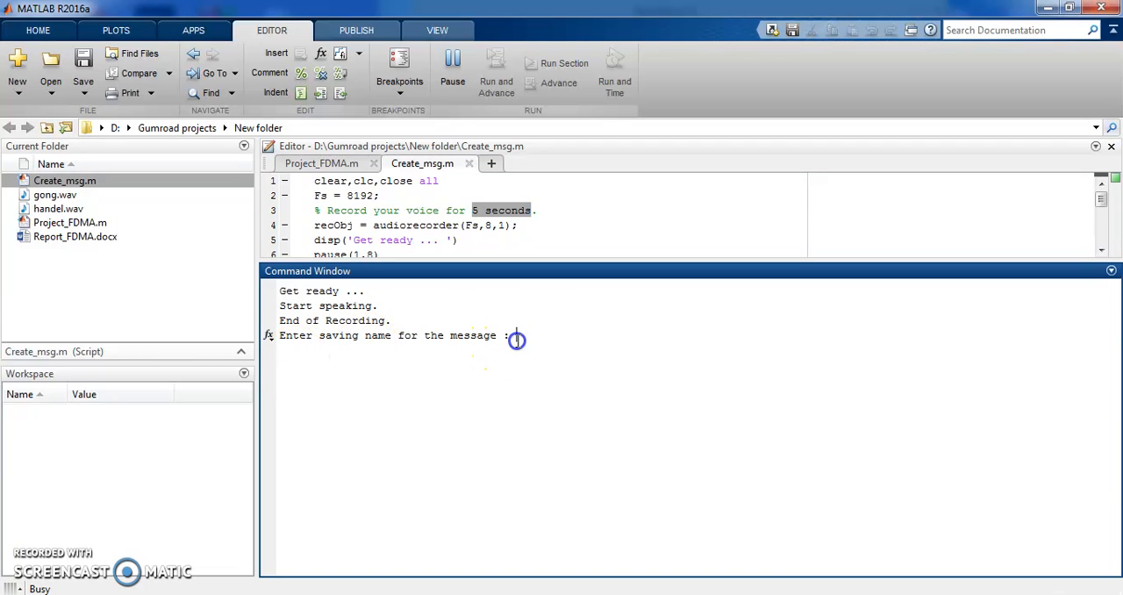
text(message)
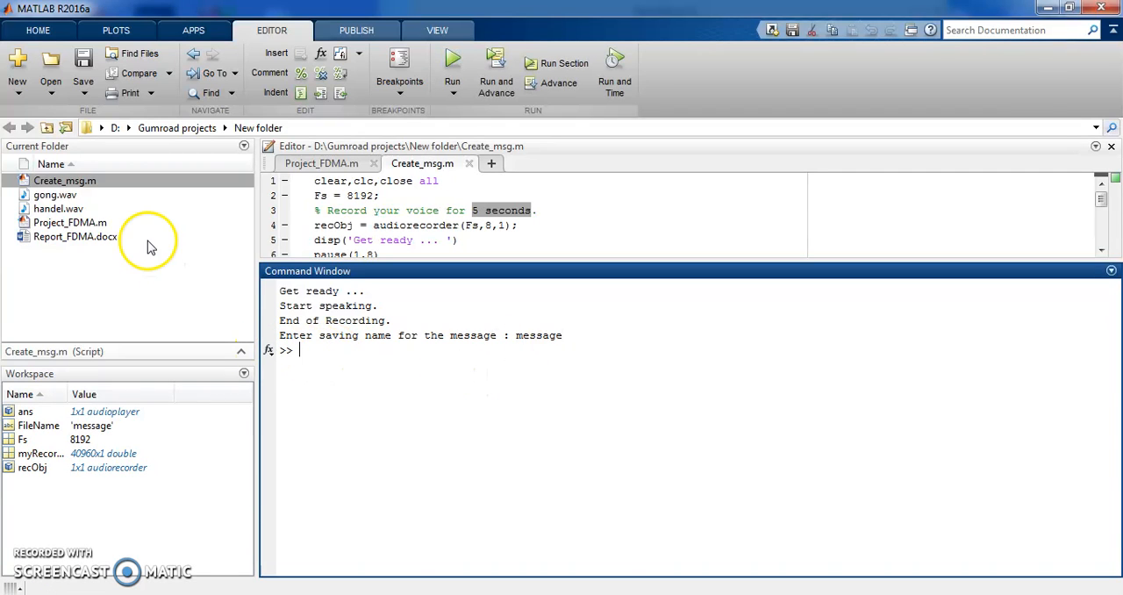
click(62, 222)
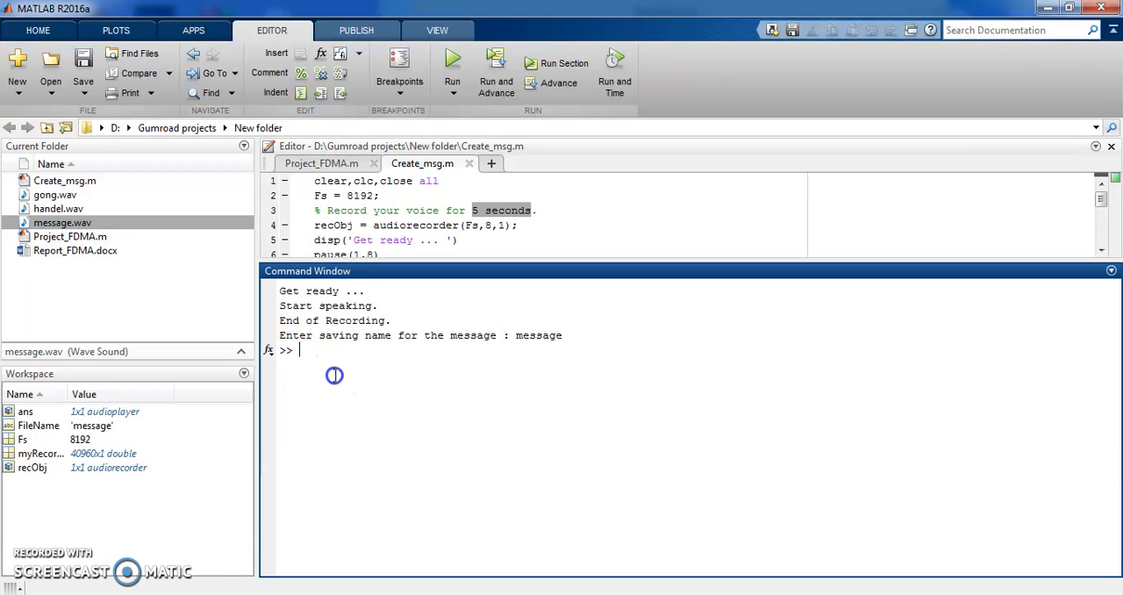
click(322, 164)
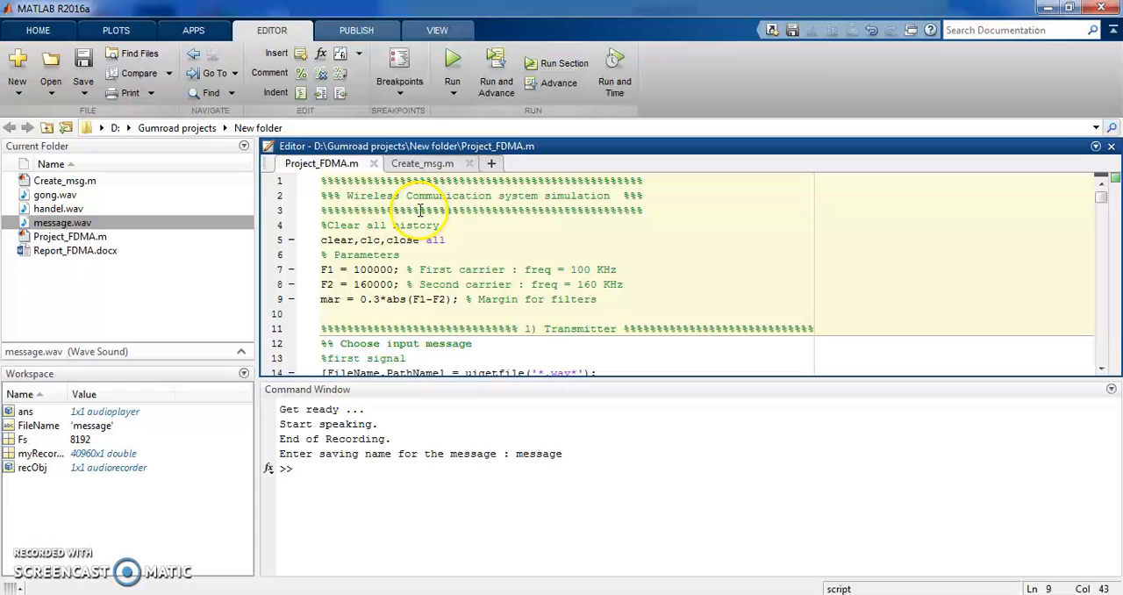
mouse_move(467, 230)
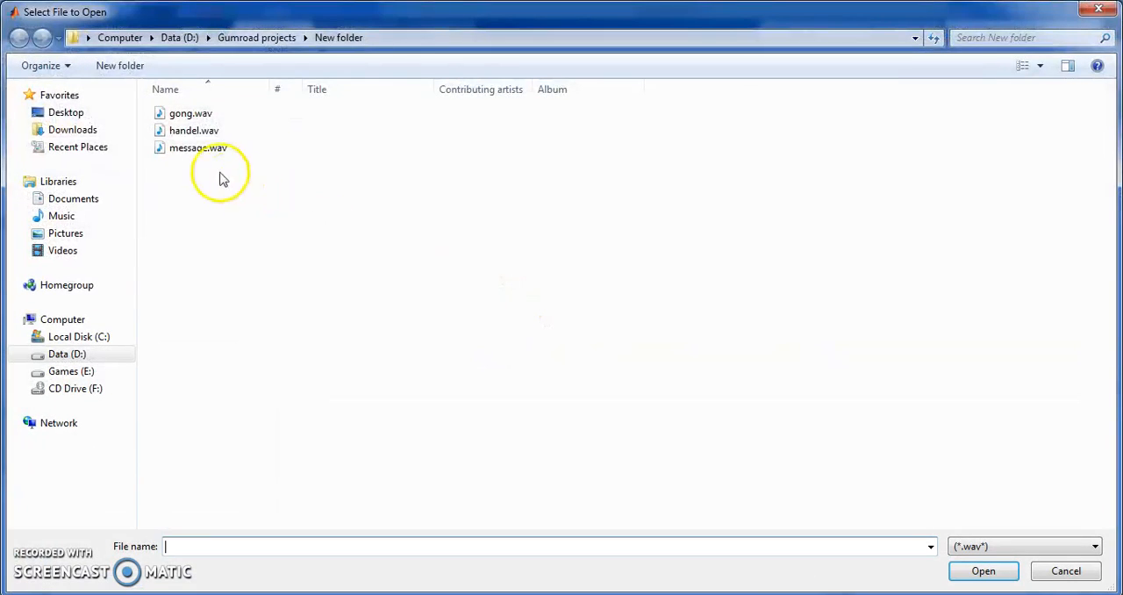
mouse_move(186, 147)
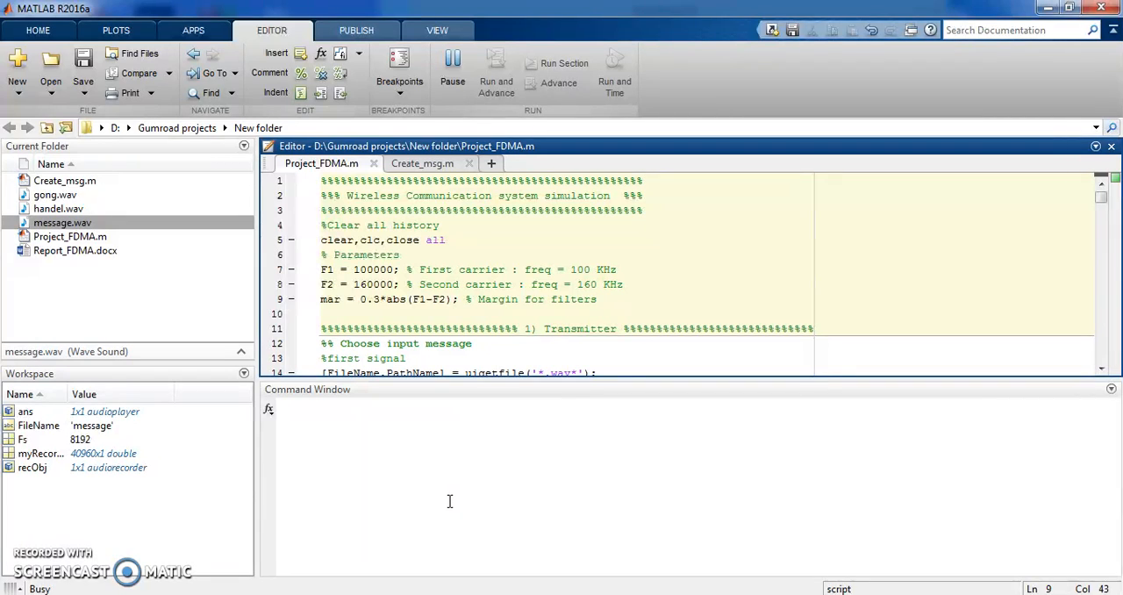
click(596, 298)
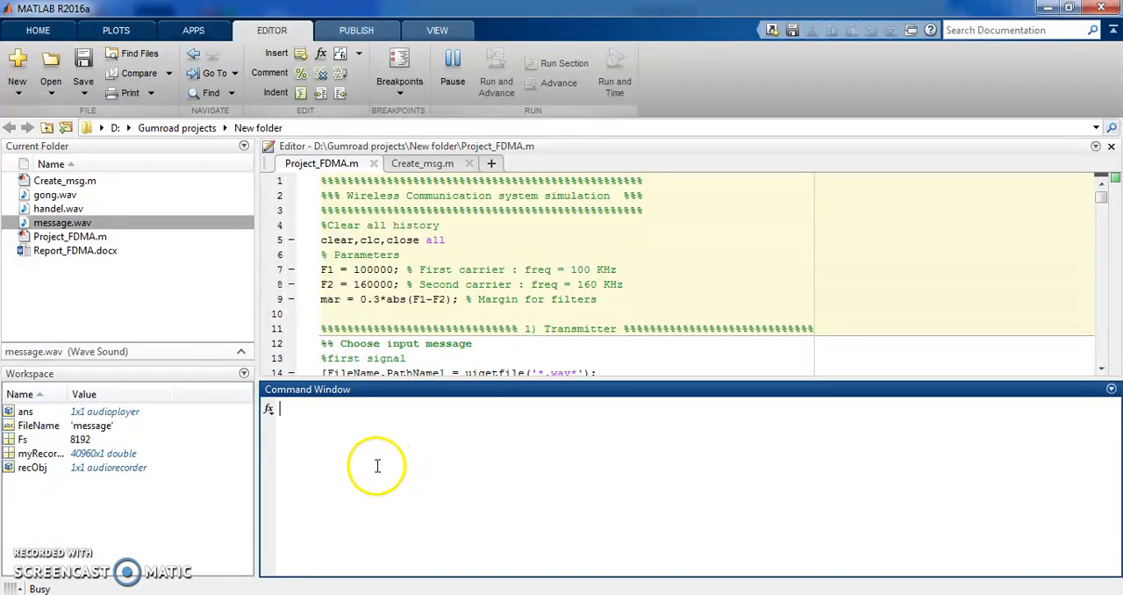
mouse_move(315, 435)
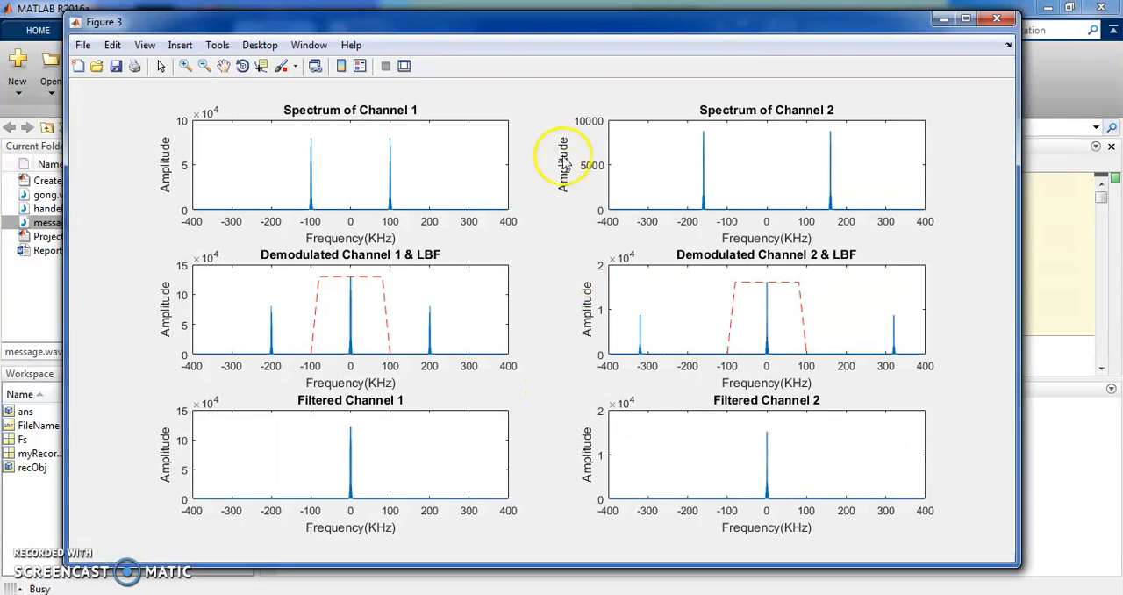
mouse_move(542, 82)
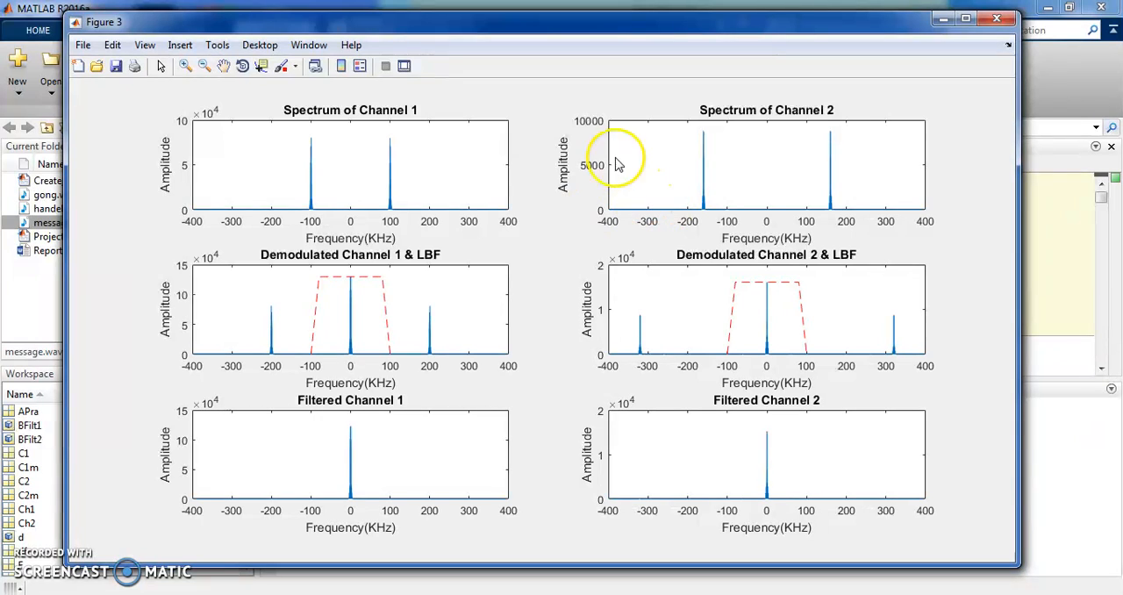
mouse_move(258, 589)
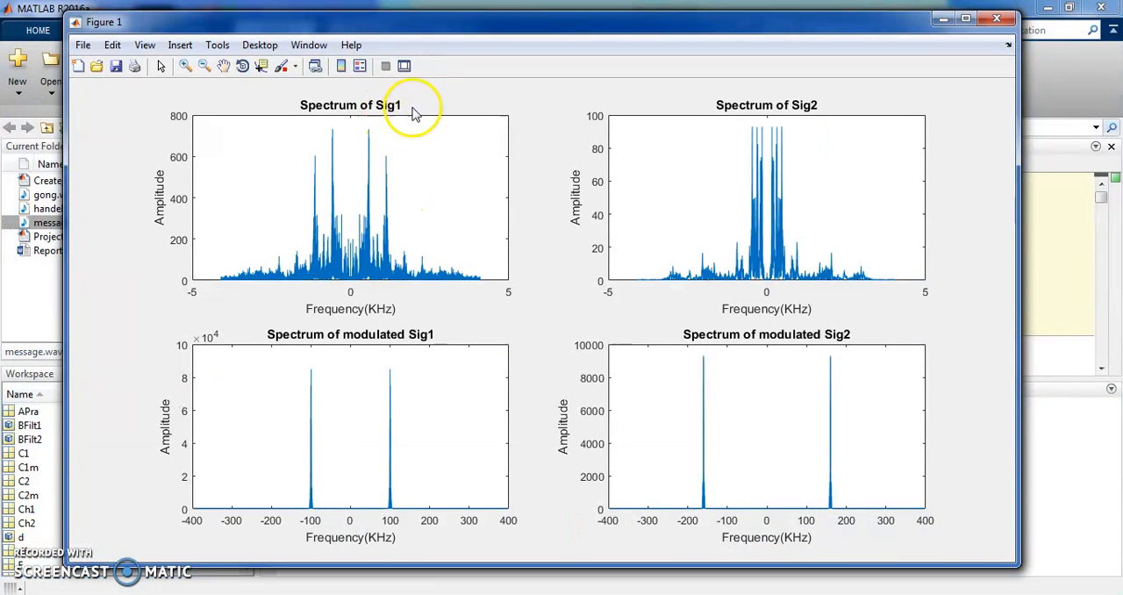
mouse_move(295, 297)
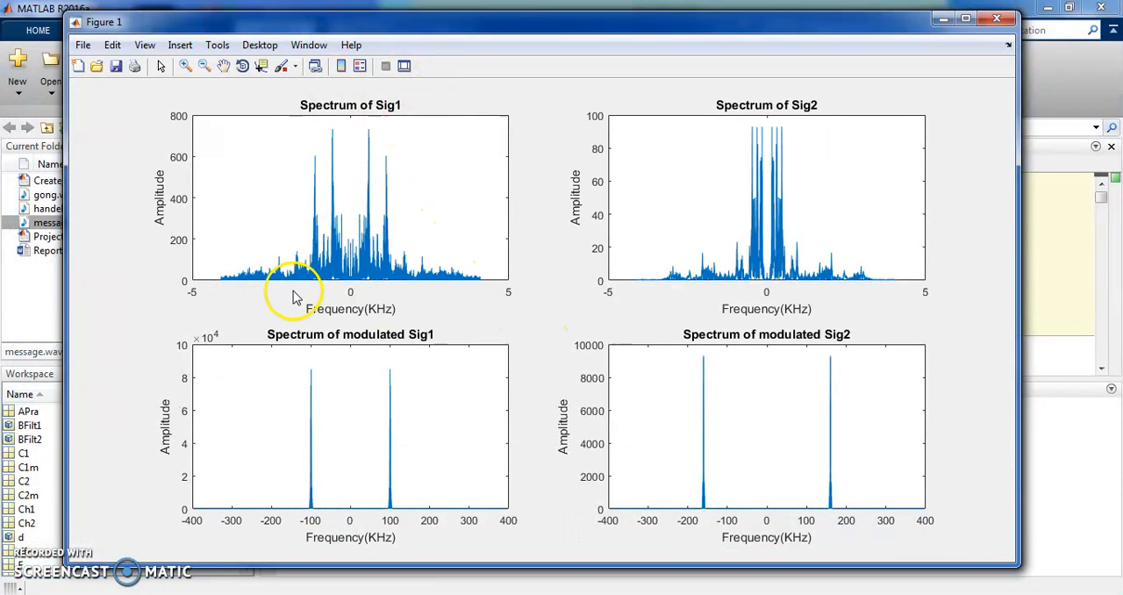
mouse_move(389, 332)
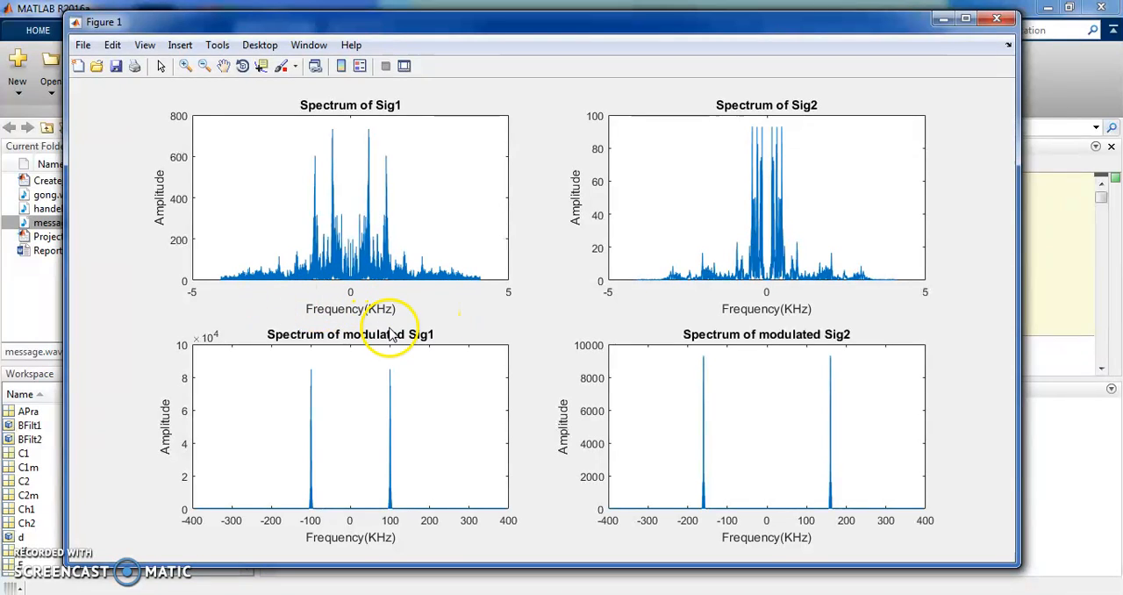
mouse_move(395, 290)
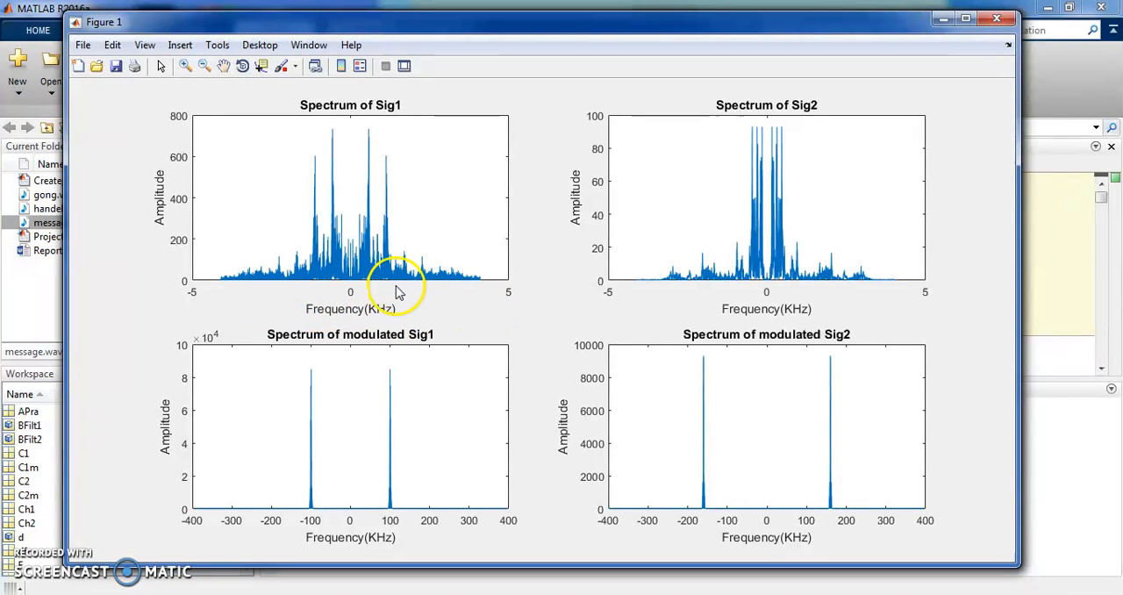
mouse_move(390, 53)
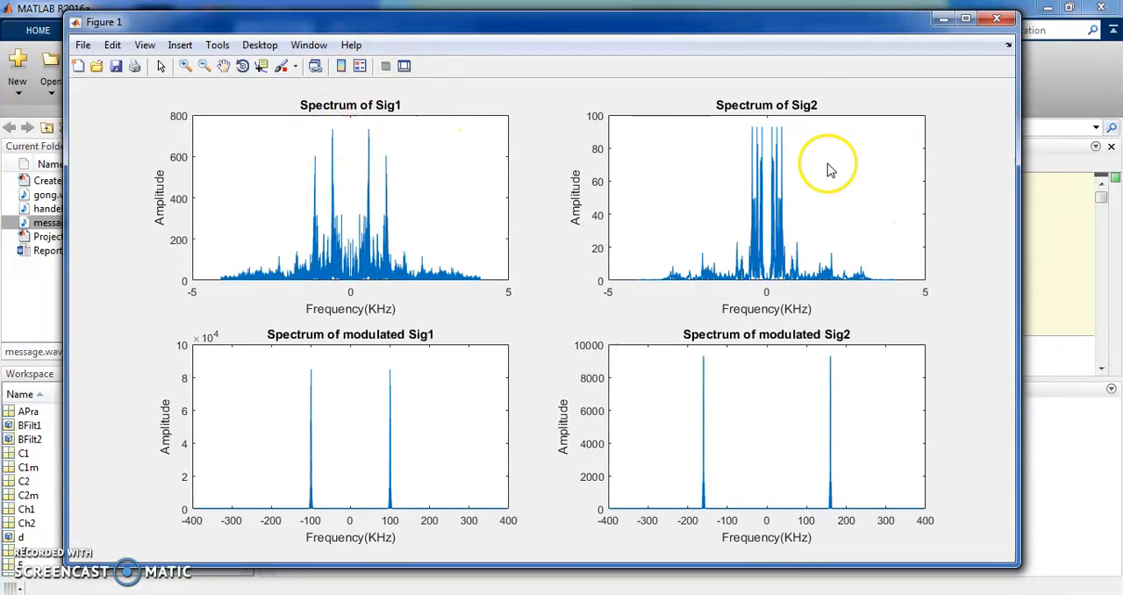
mouse_move(849, 95)
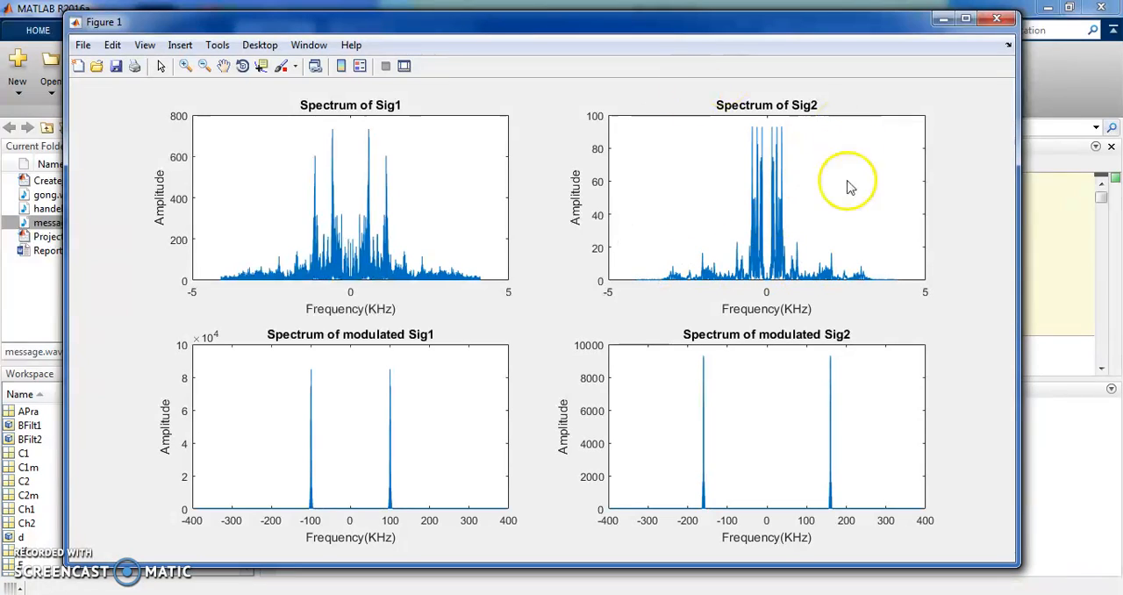
mouse_move(505, 196)
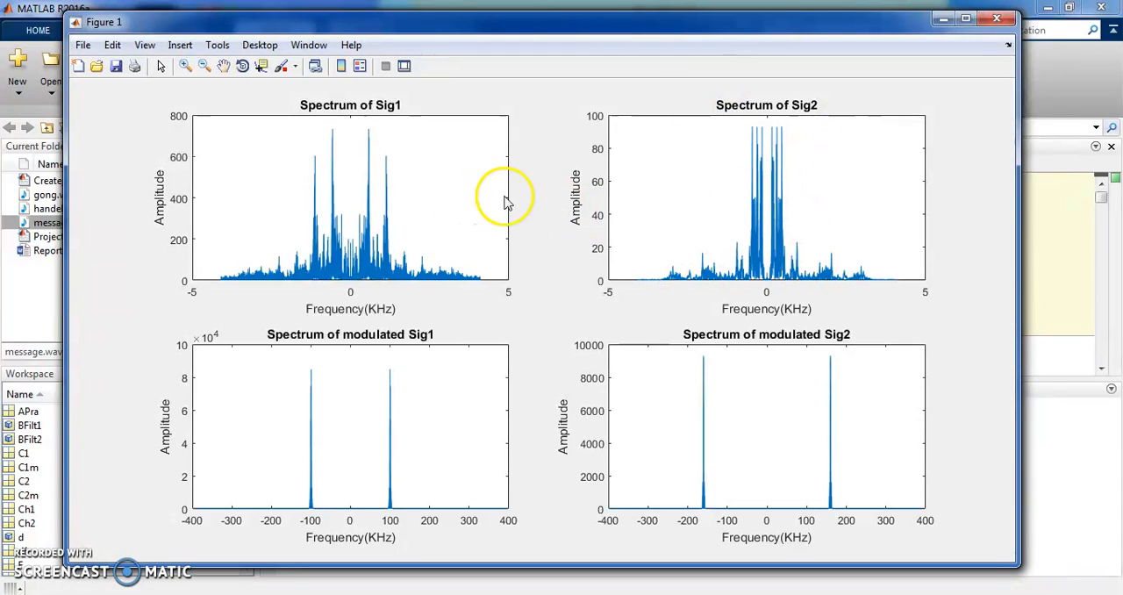
mouse_move(689, 351)
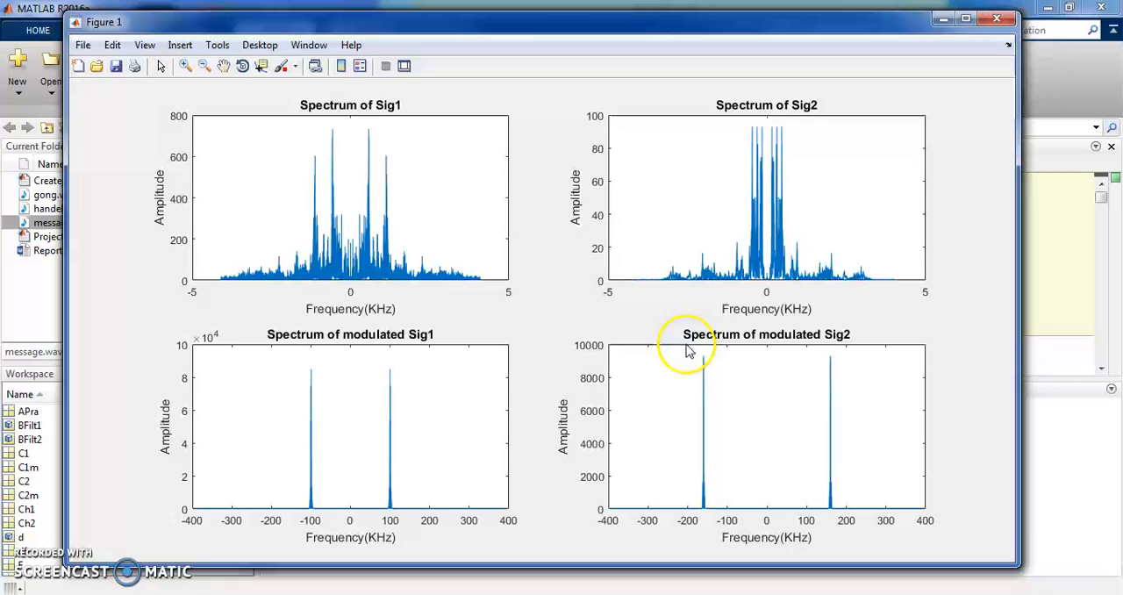
mouse_move(320, 512)
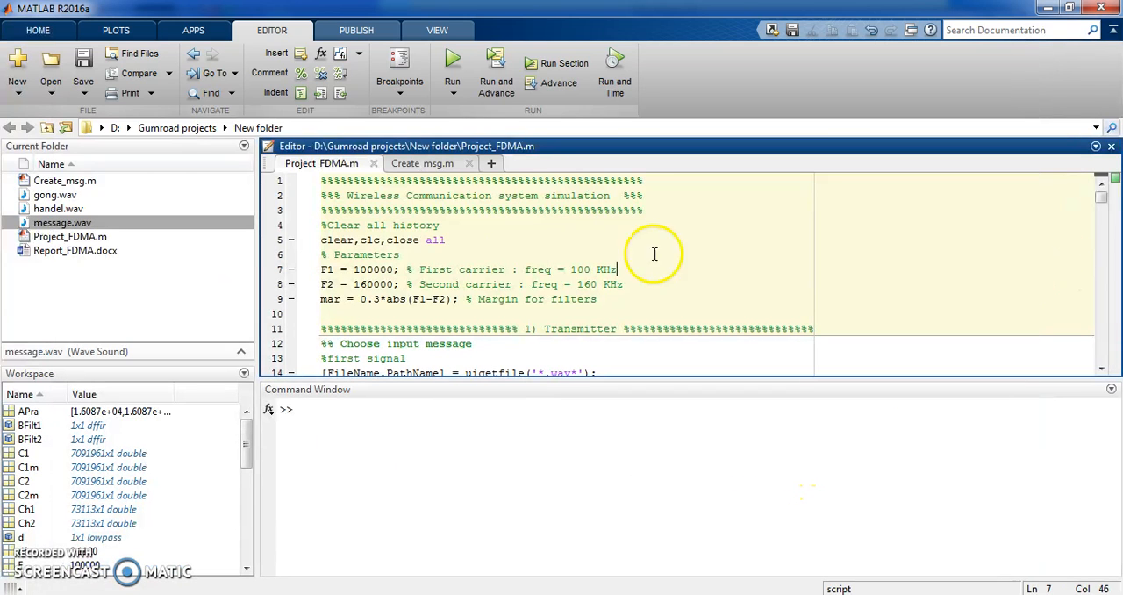
Return to the Project_FDMA.m script with the spectrum figure out of the way.
double_click(579, 270)
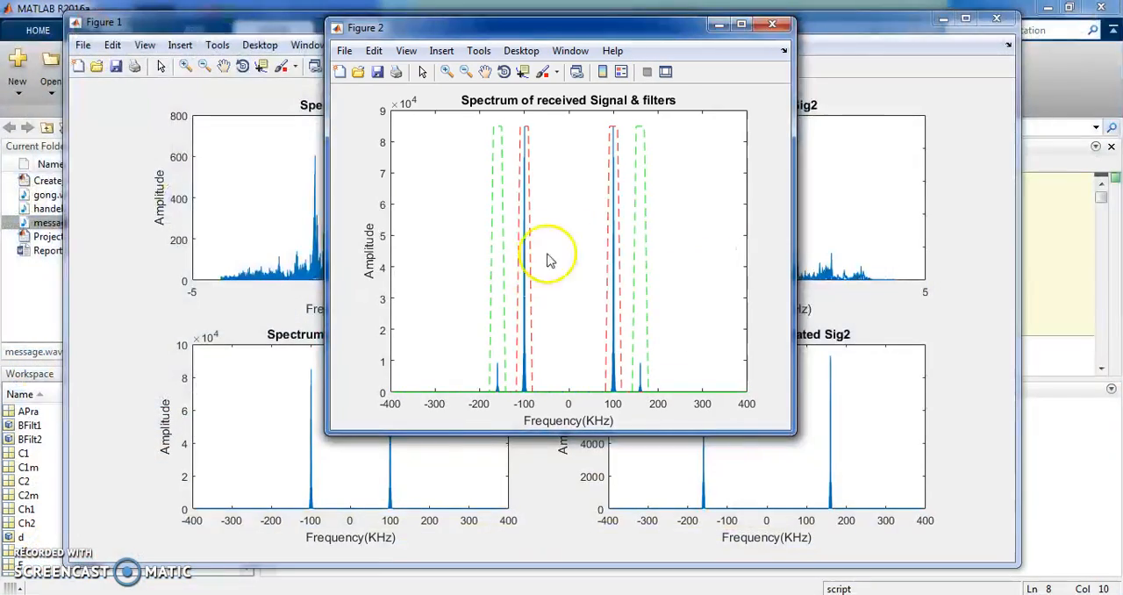
mouse_move(544, 119)
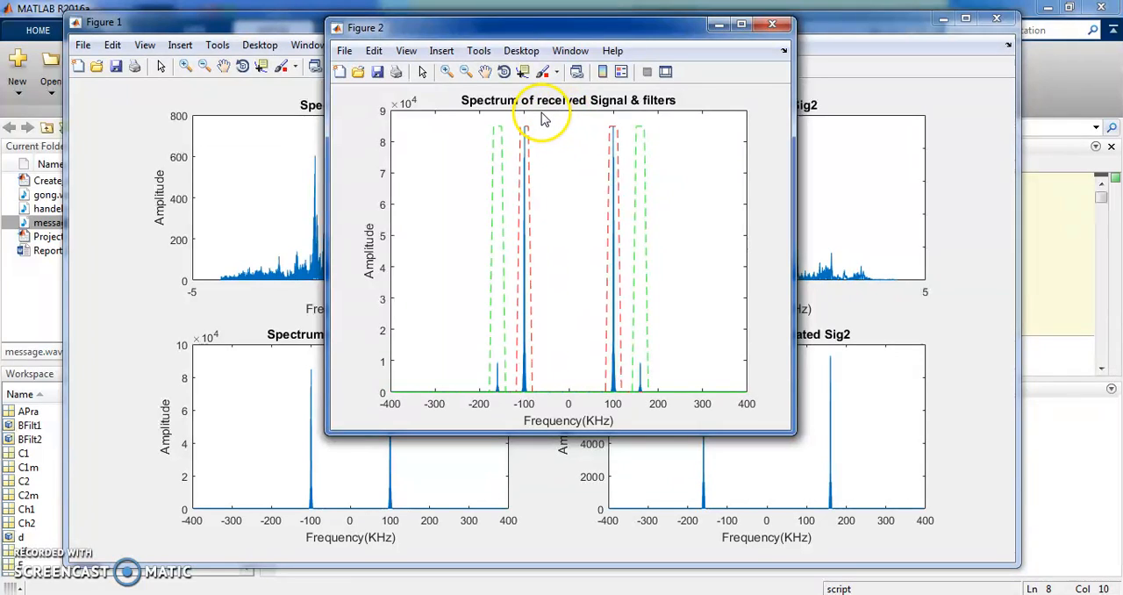
mouse_move(606, 107)
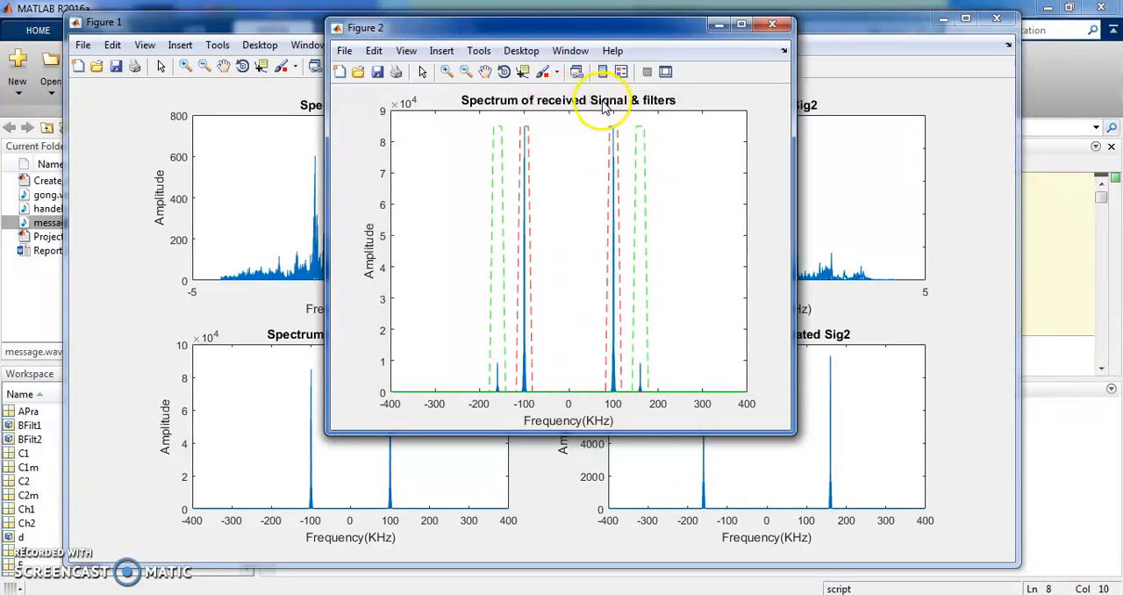
mouse_move(477, 271)
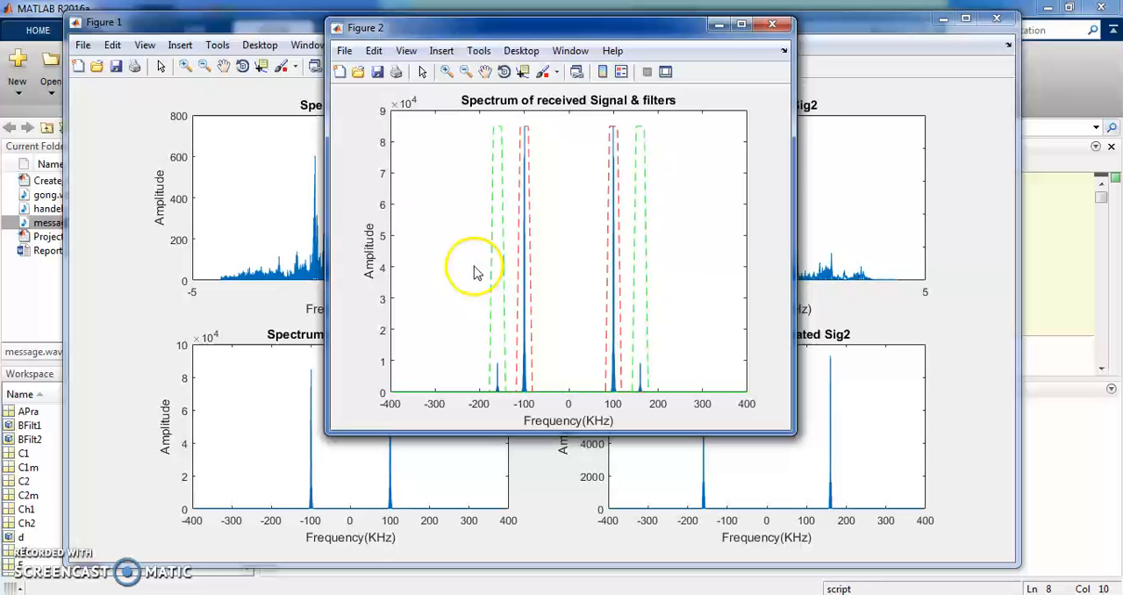
mouse_move(706, 367)
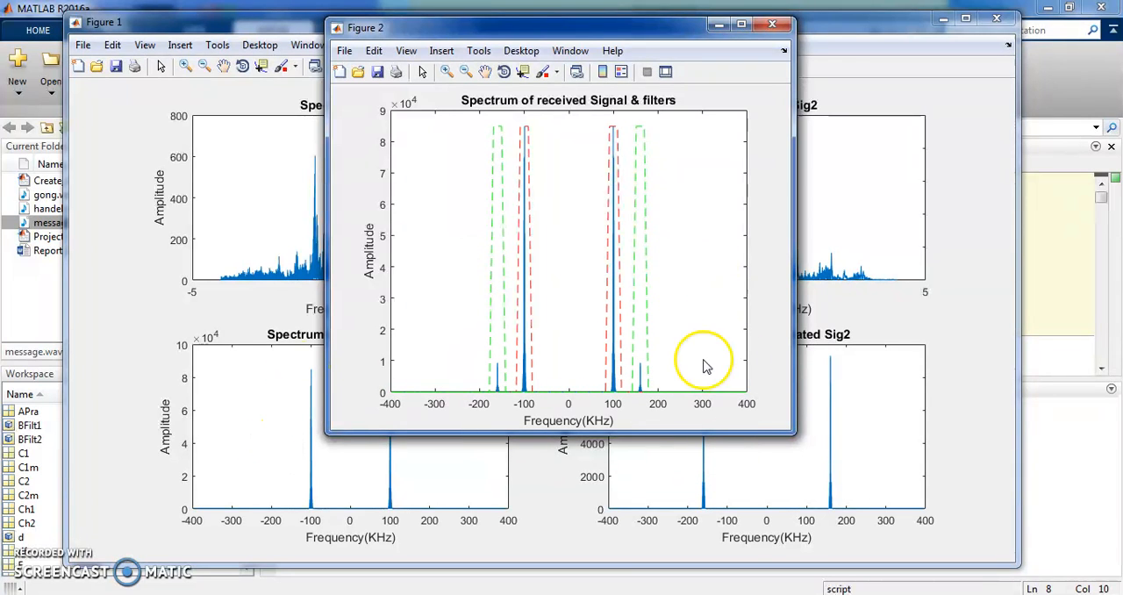
mouse_move(648, 238)
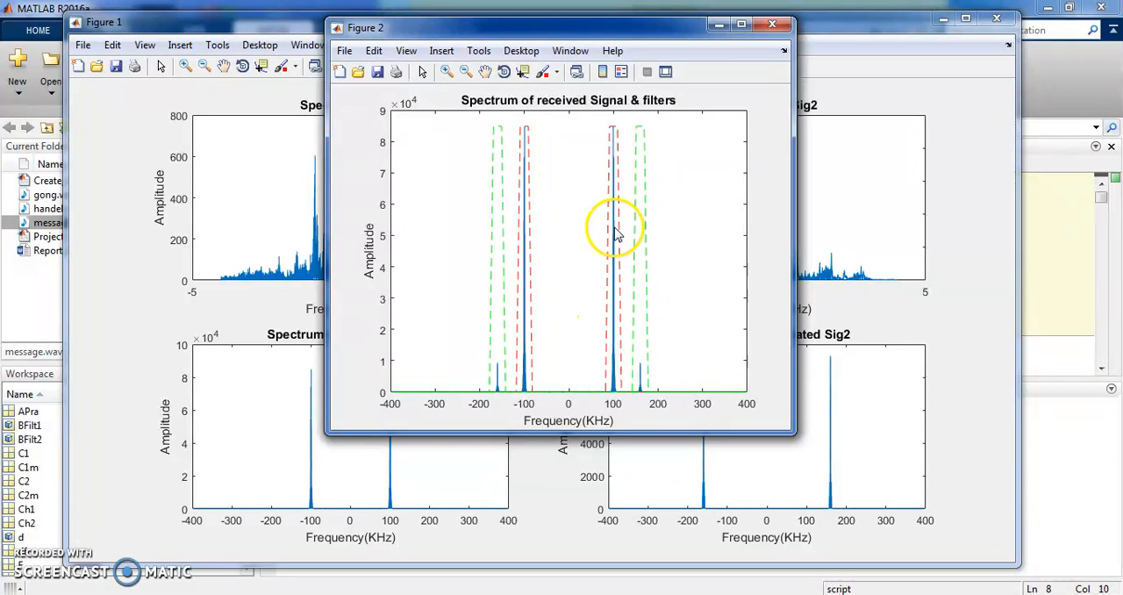
mouse_move(483, 393)
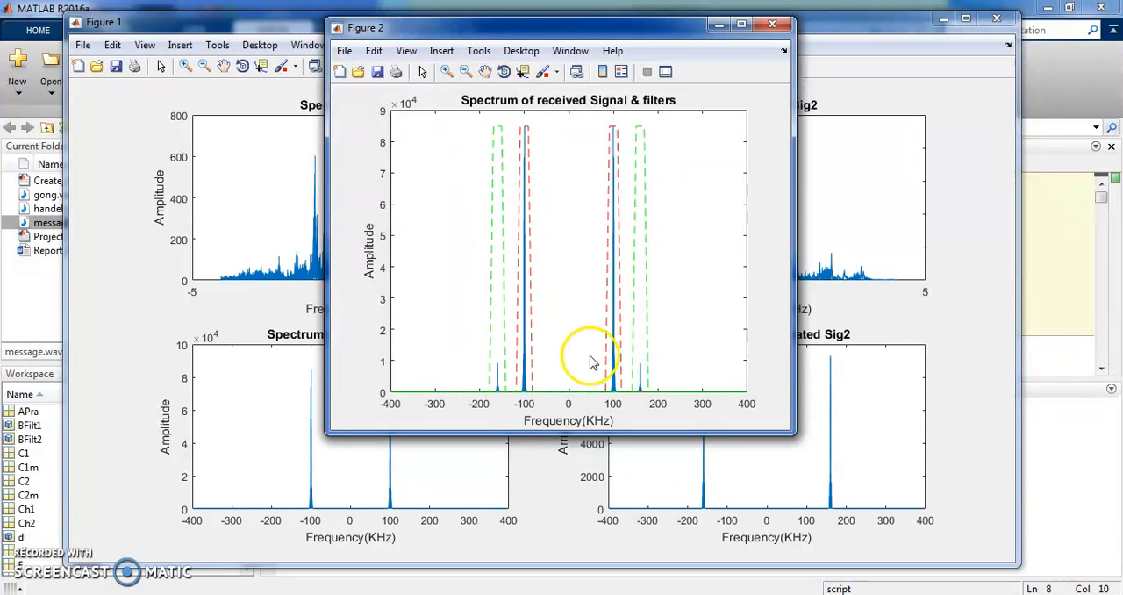
mouse_move(481, 232)
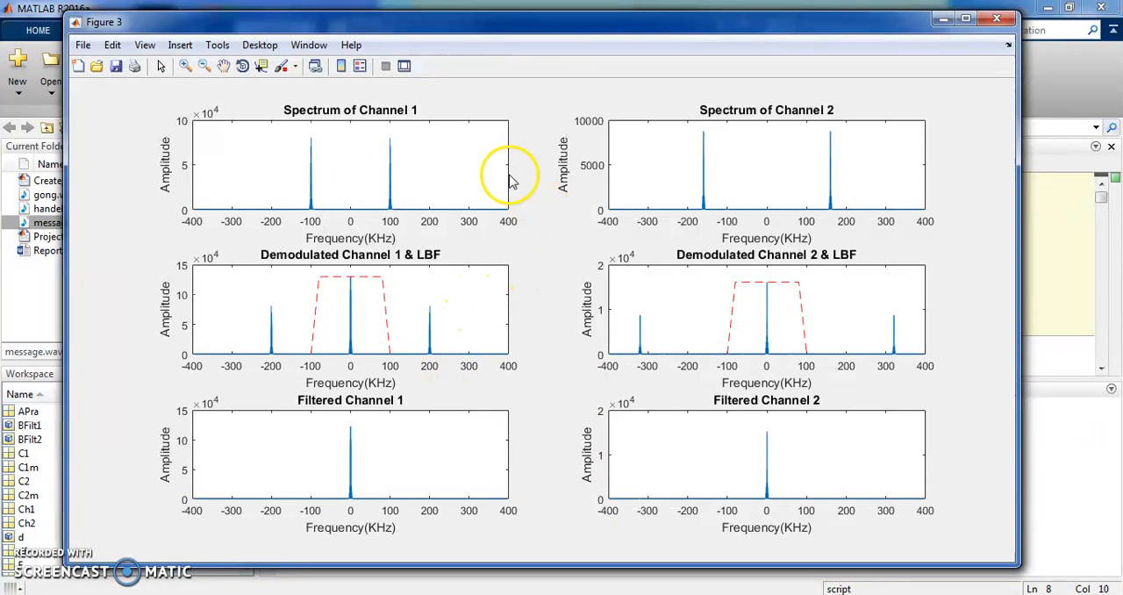
mouse_move(355, 102)
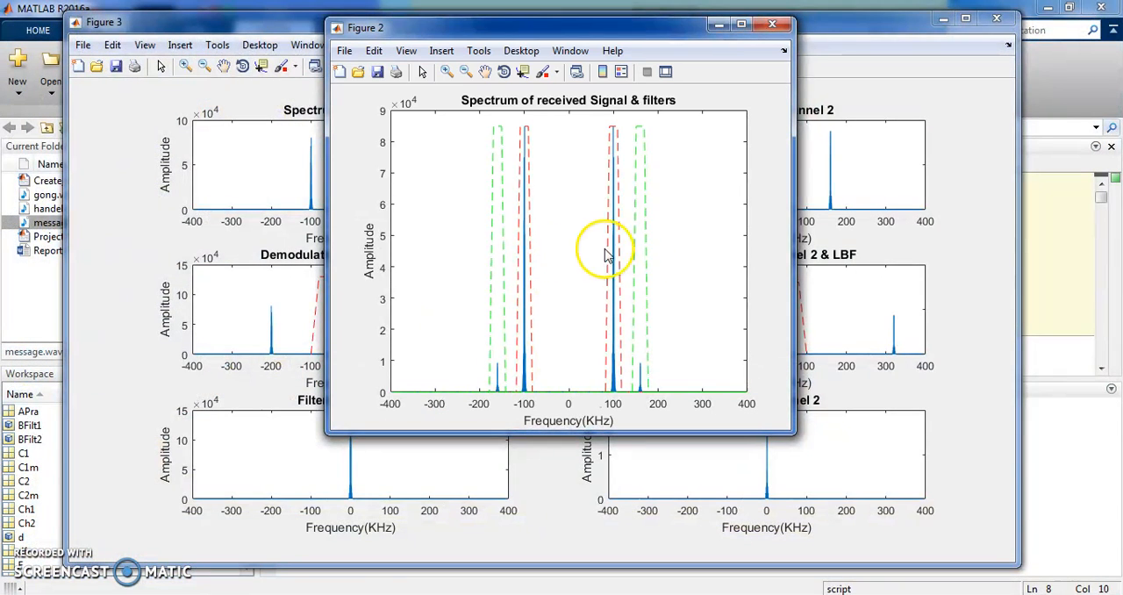
mouse_move(530, 167)
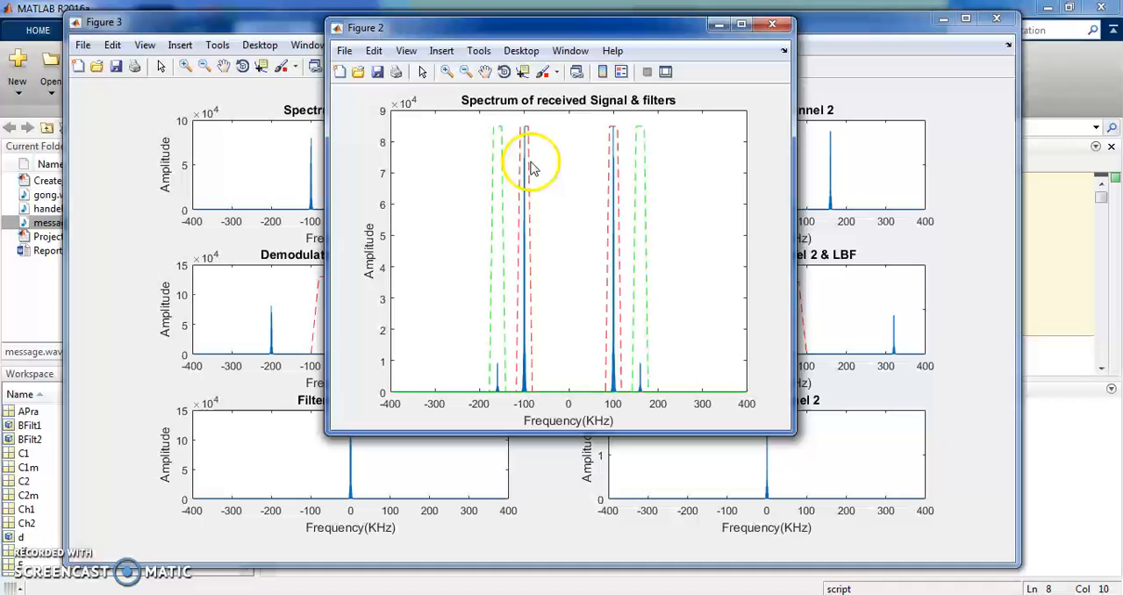
Bring Figure 3 with the per-channel demodulation subplots in front of Figure 2.
click(773, 24)
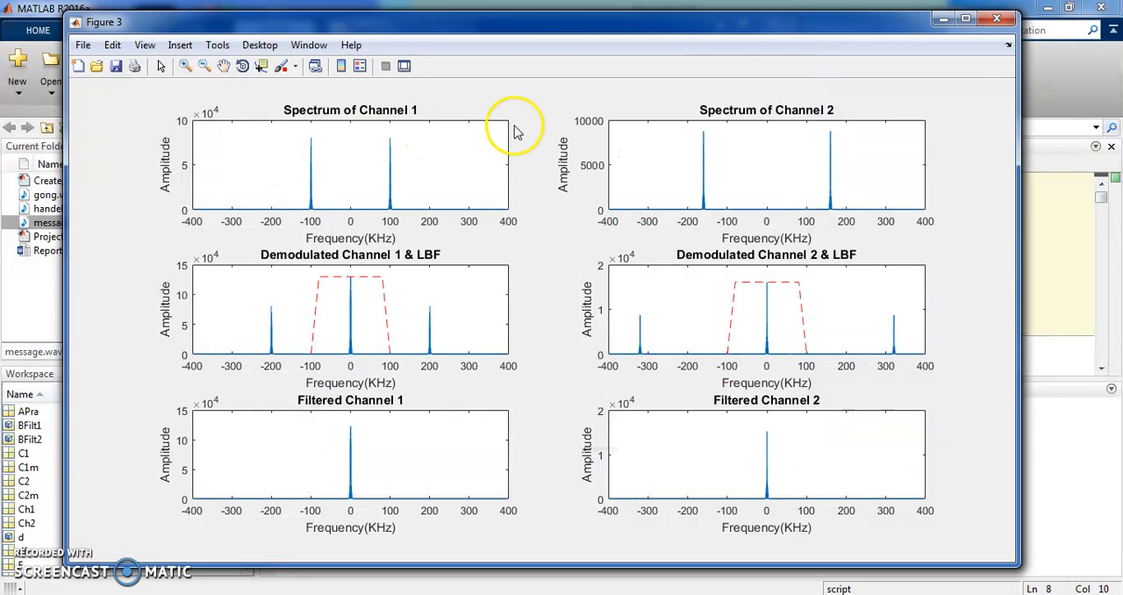
mouse_move(790, 91)
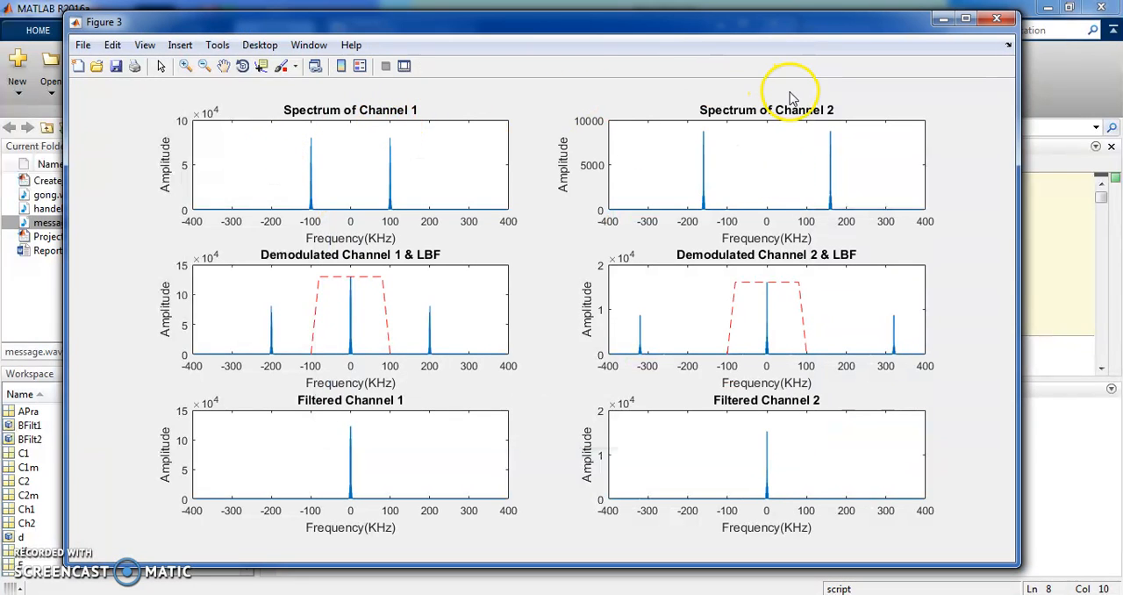
mouse_move(298, 288)
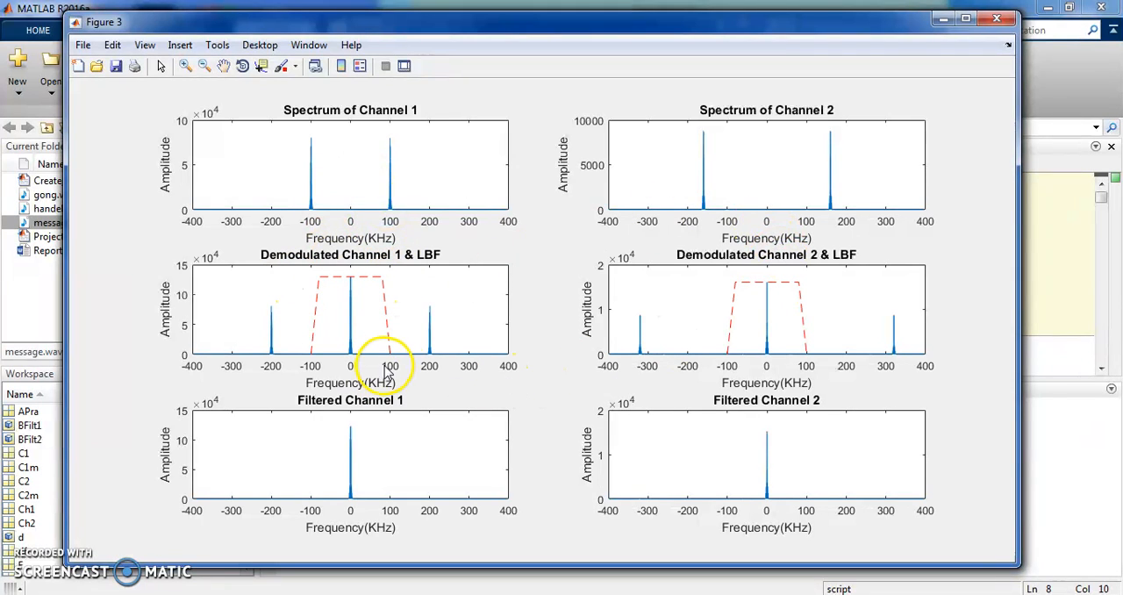
mouse_move(320, 325)
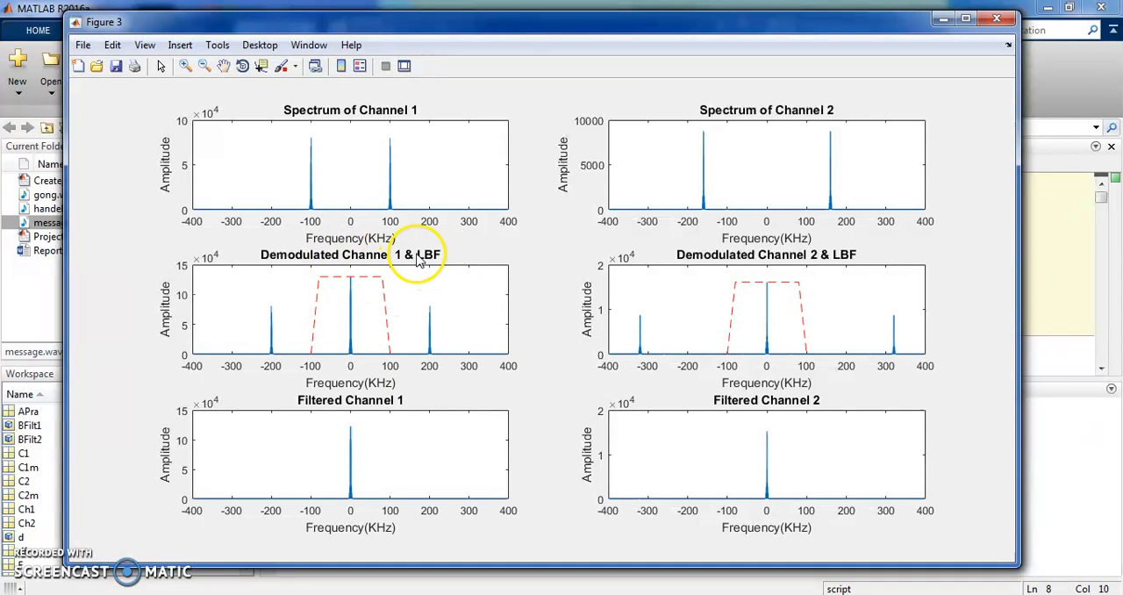
mouse_move(512, 239)
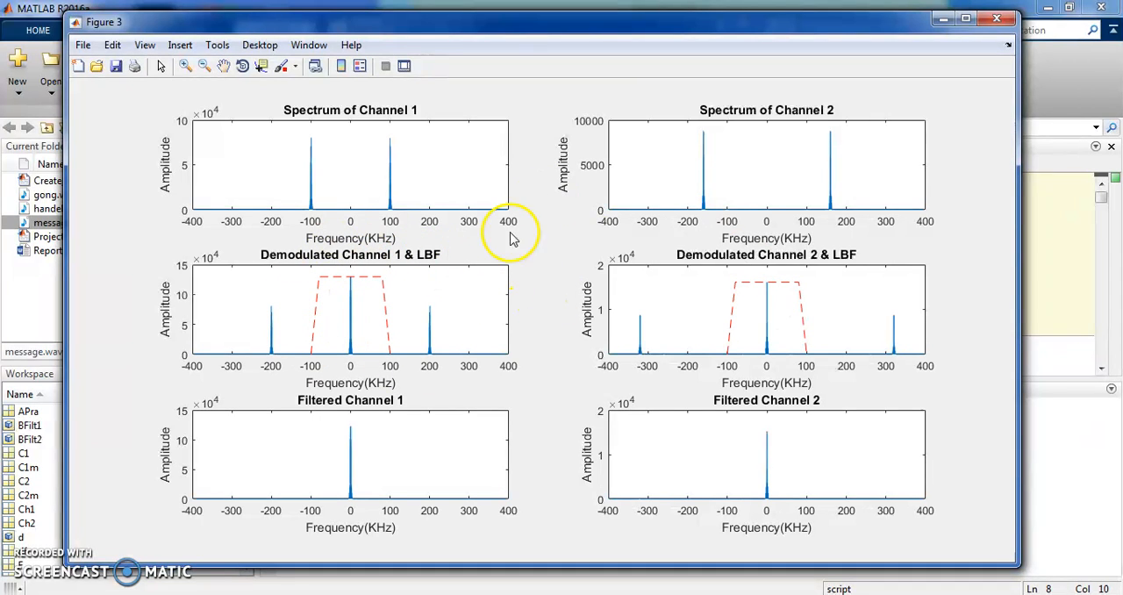
mouse_move(498, 463)
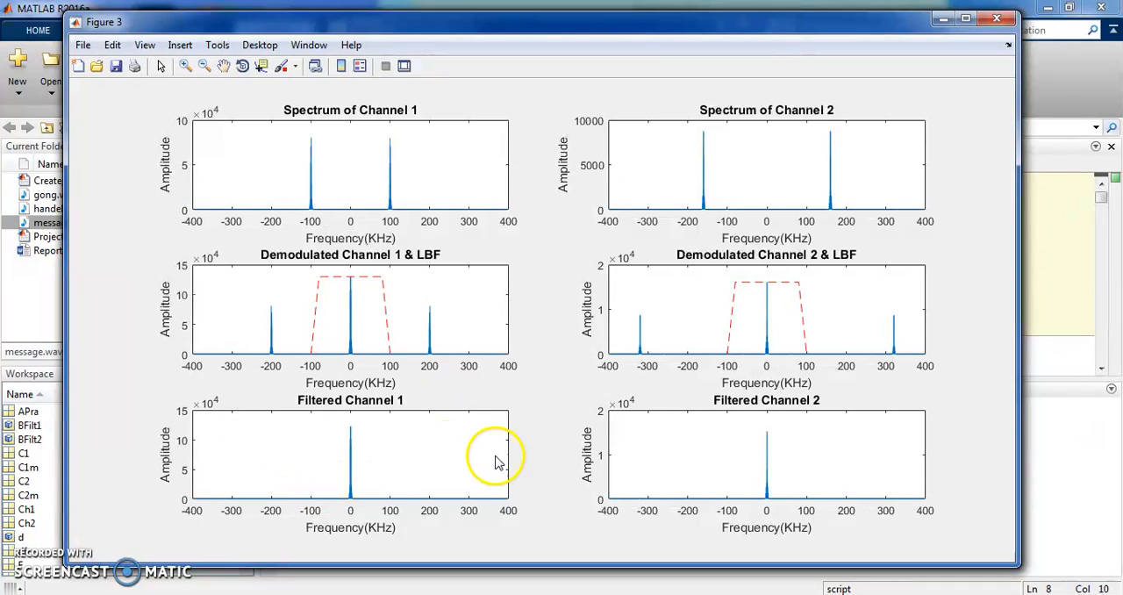
mouse_move(323, 472)
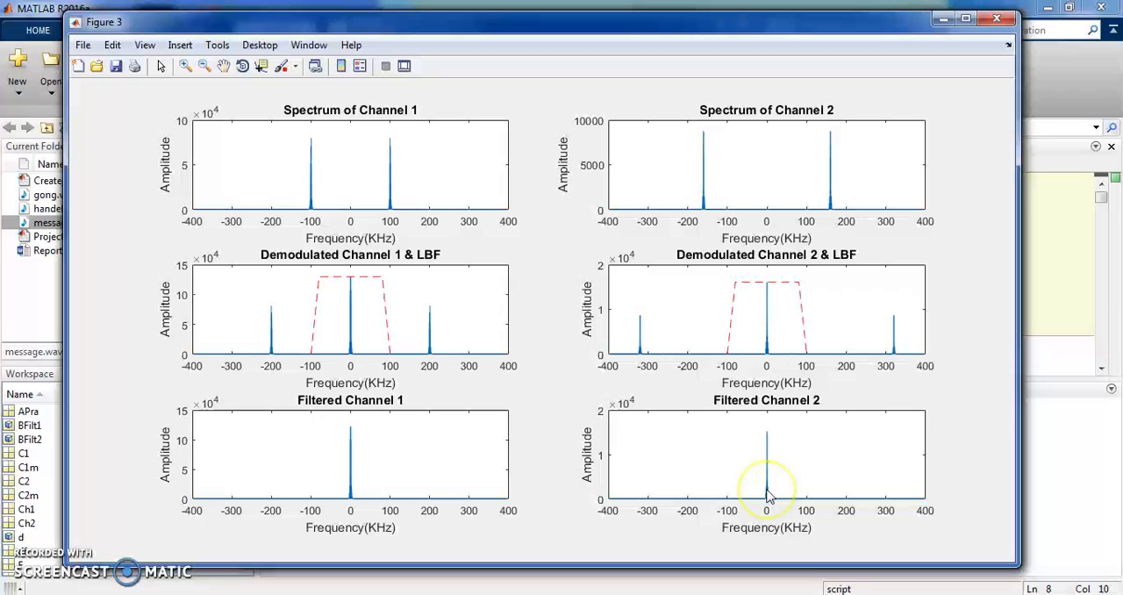
mouse_move(541, 383)
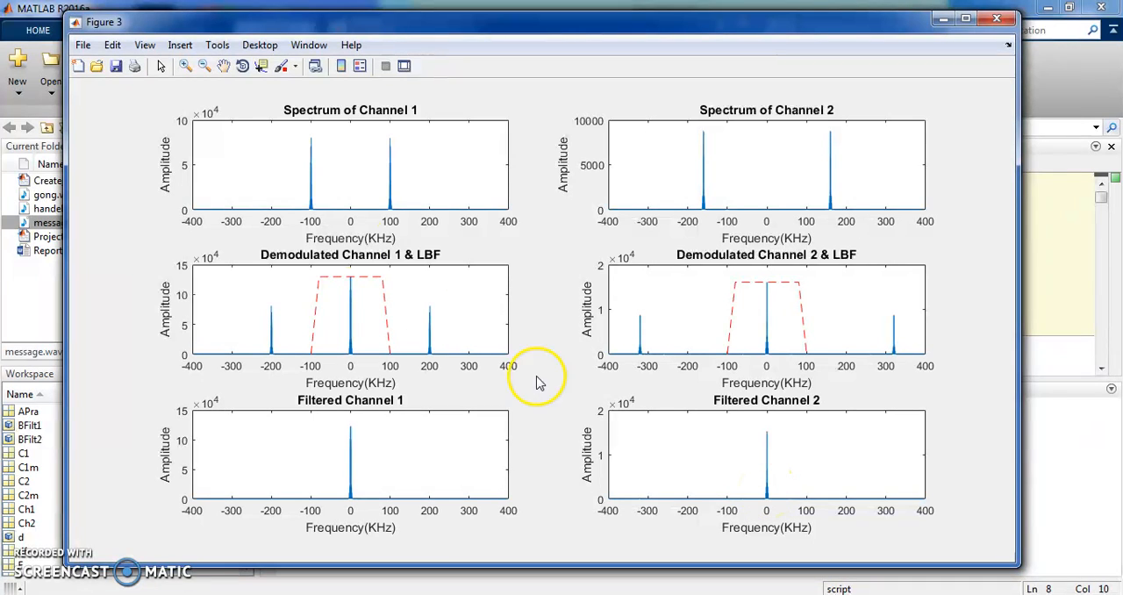
mouse_move(204, 78)
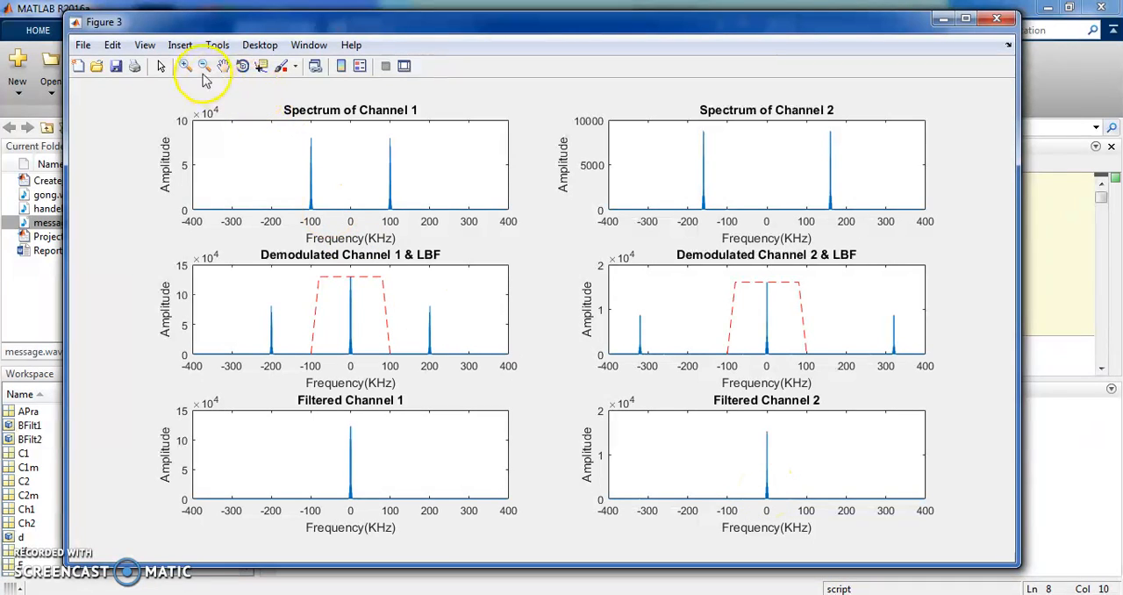
Enable Zoom In on the figure restricted to Horizontal Zoom only.
click(186, 67)
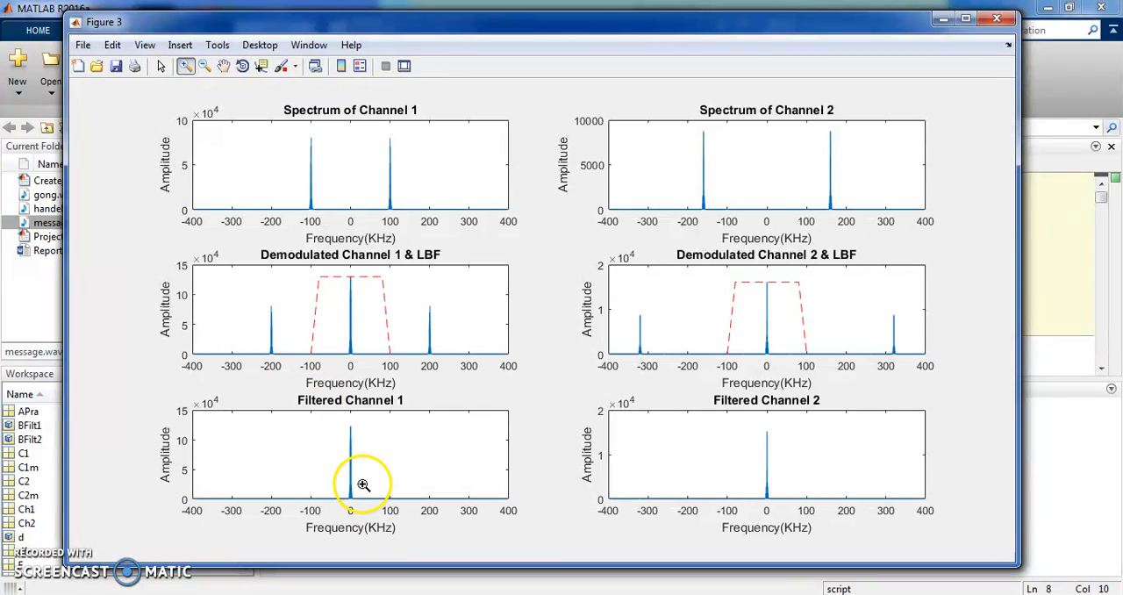
right_click(362, 485)
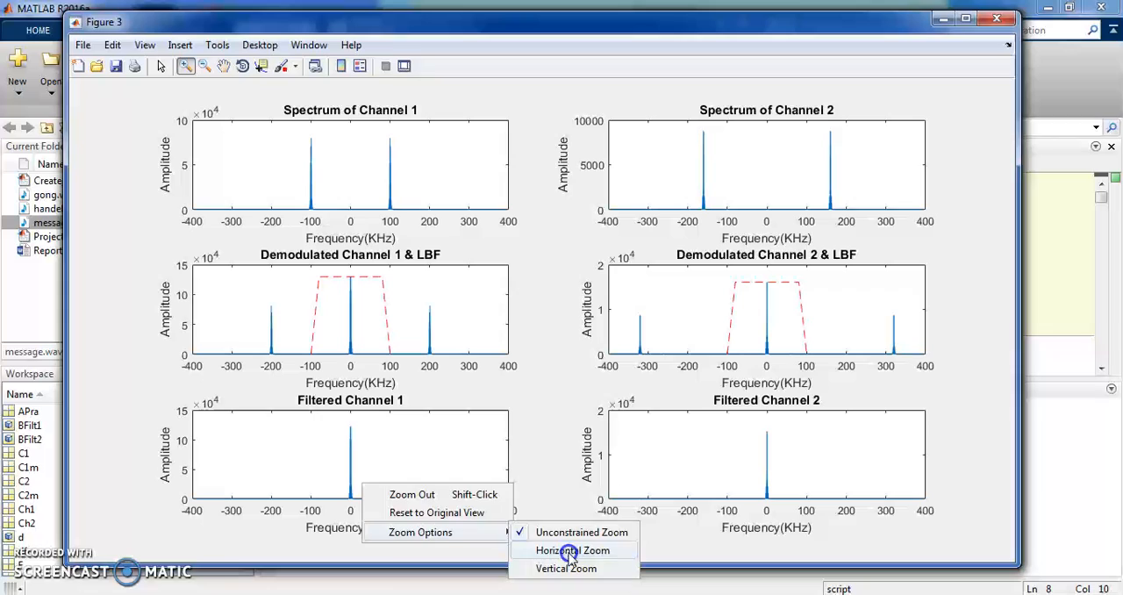
click(572, 551)
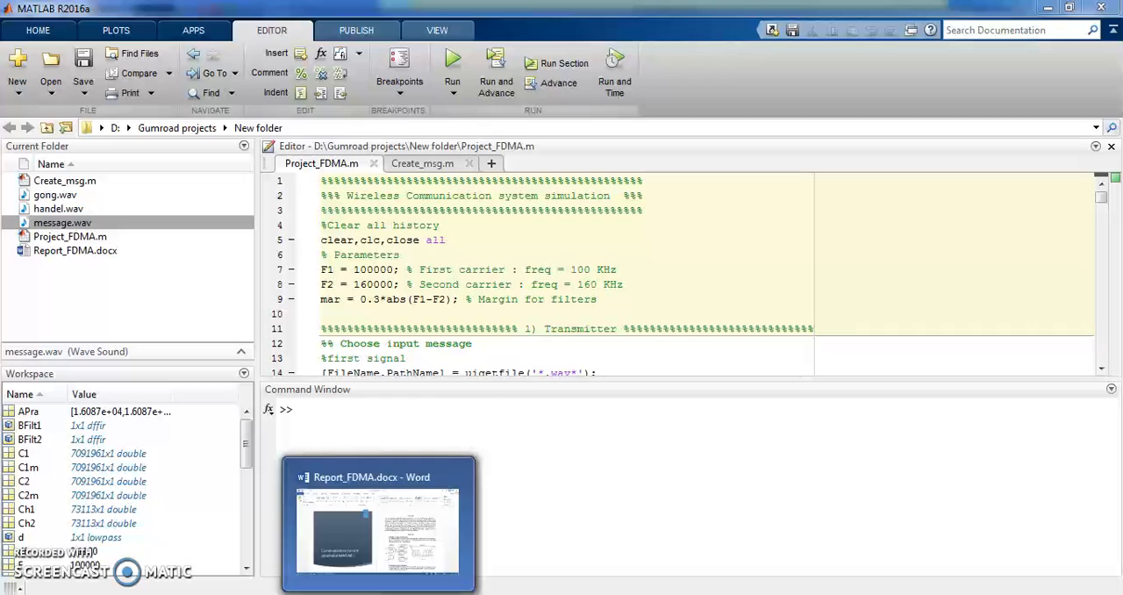
Bring up the Report_FDMA.docx report in Word from the taskbar.
click(379, 523)
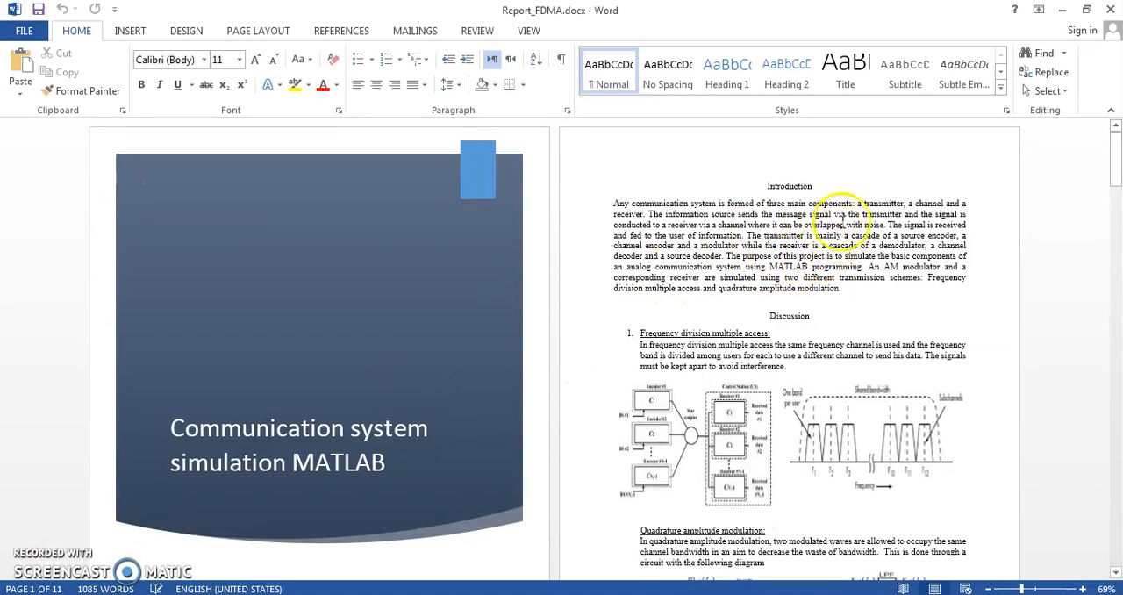